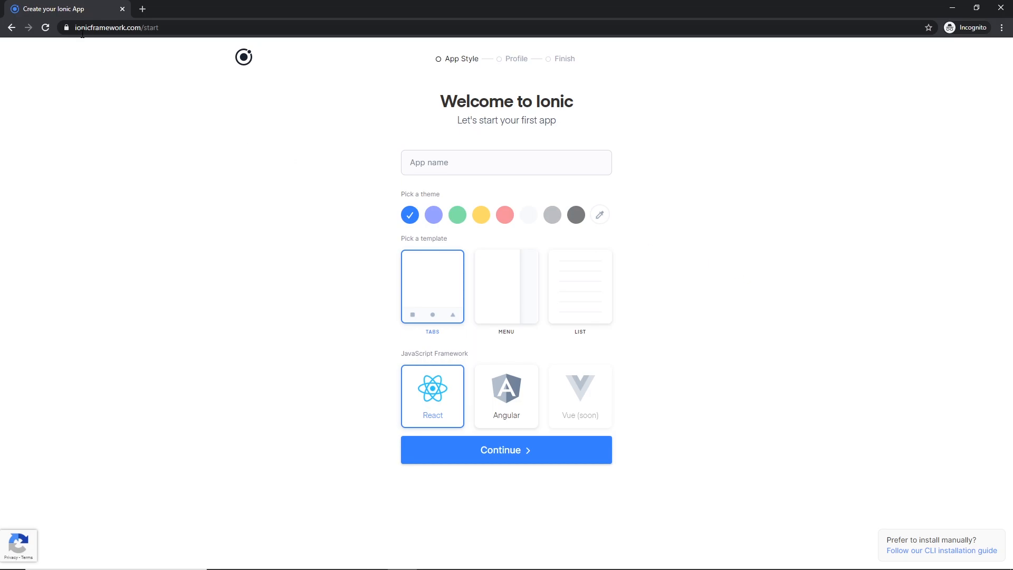
# Step: Name the new app 'wizard-demo' and choose the red theme swatch
pyautogui.click(116, 27)
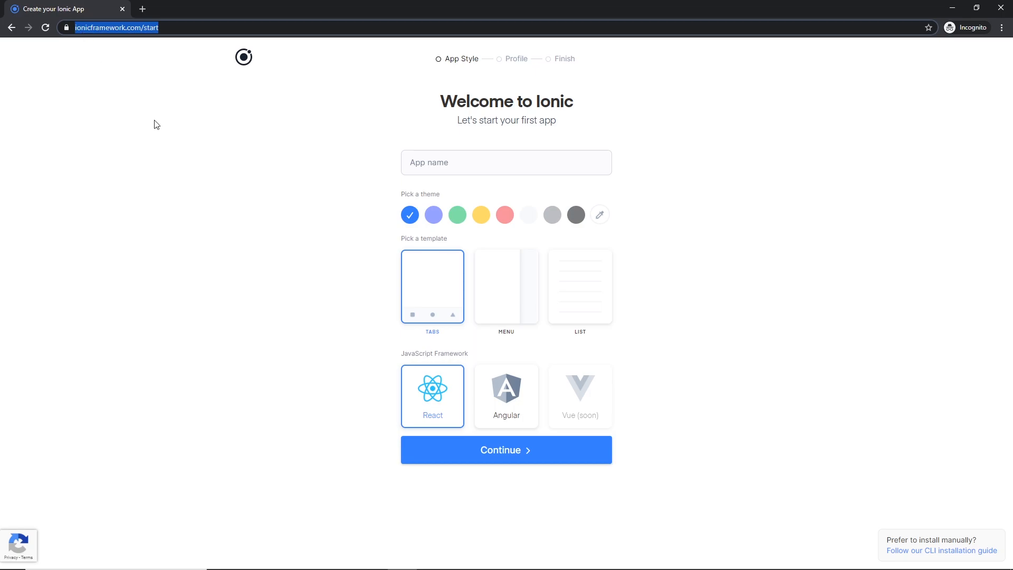
pyautogui.moveTo(686, 245)
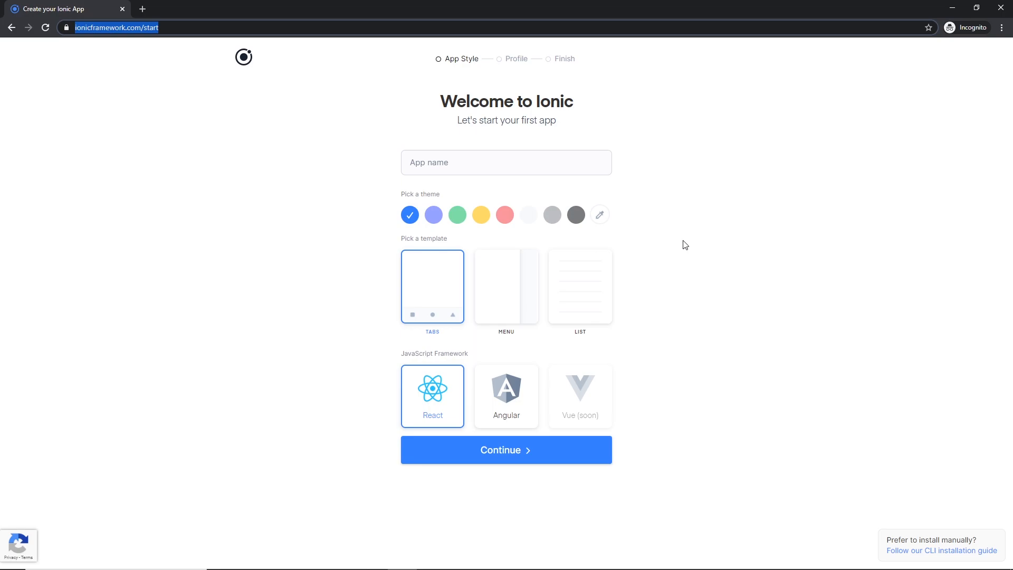
pyautogui.moveTo(690, 242)
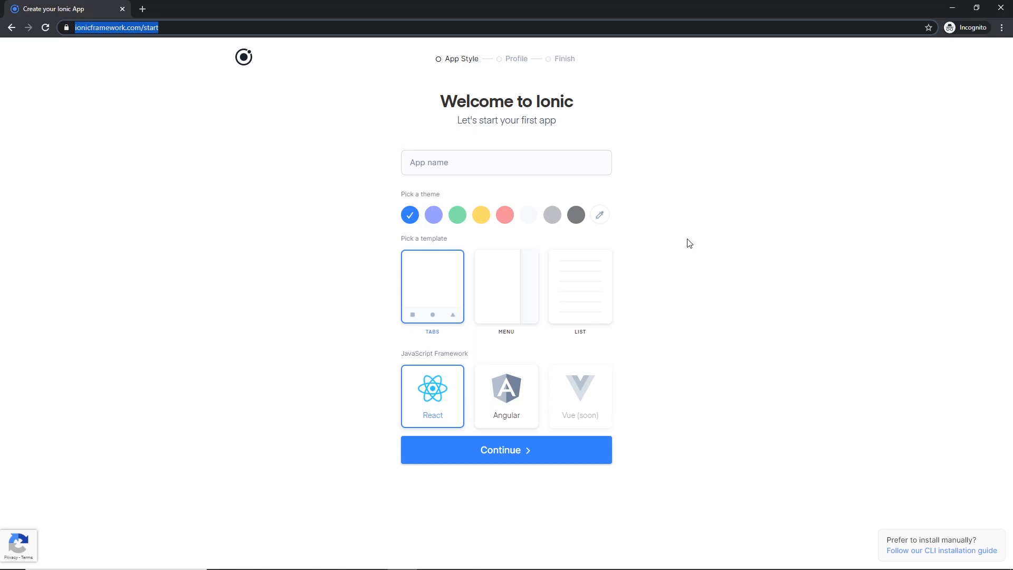
pyautogui.click(506, 162)
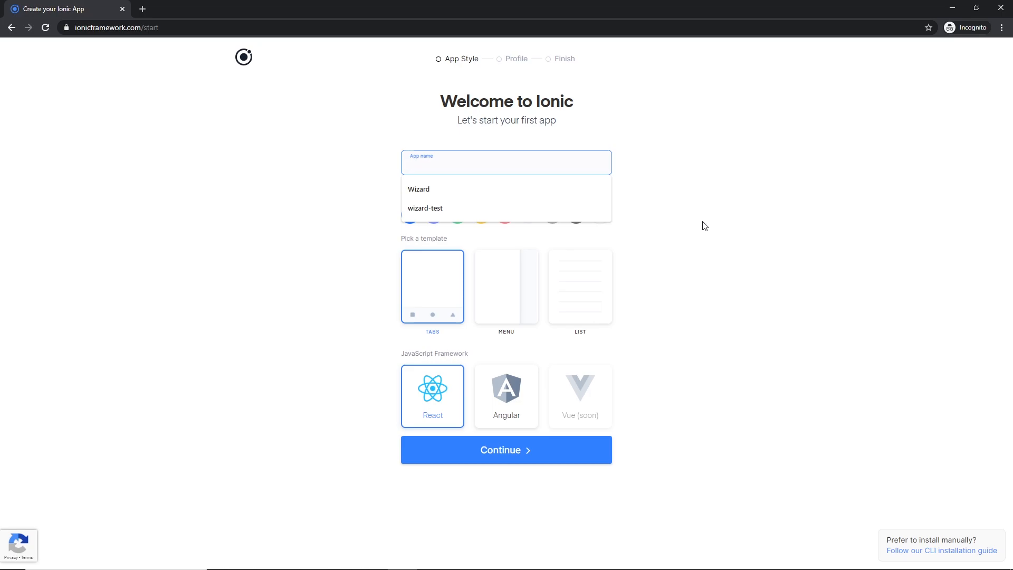
pyautogui.click(507, 162)
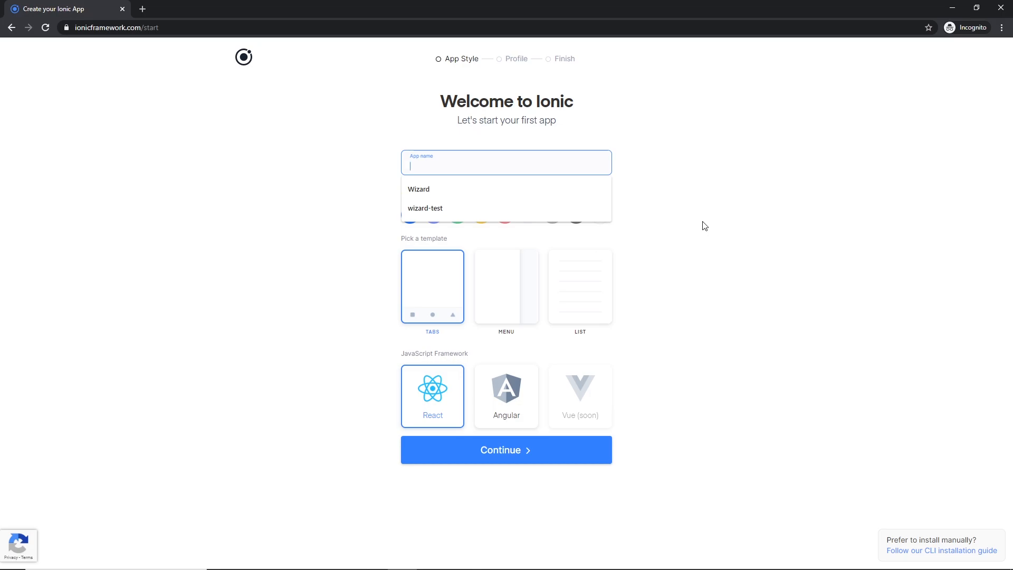
pyautogui.write('wizard-demo')
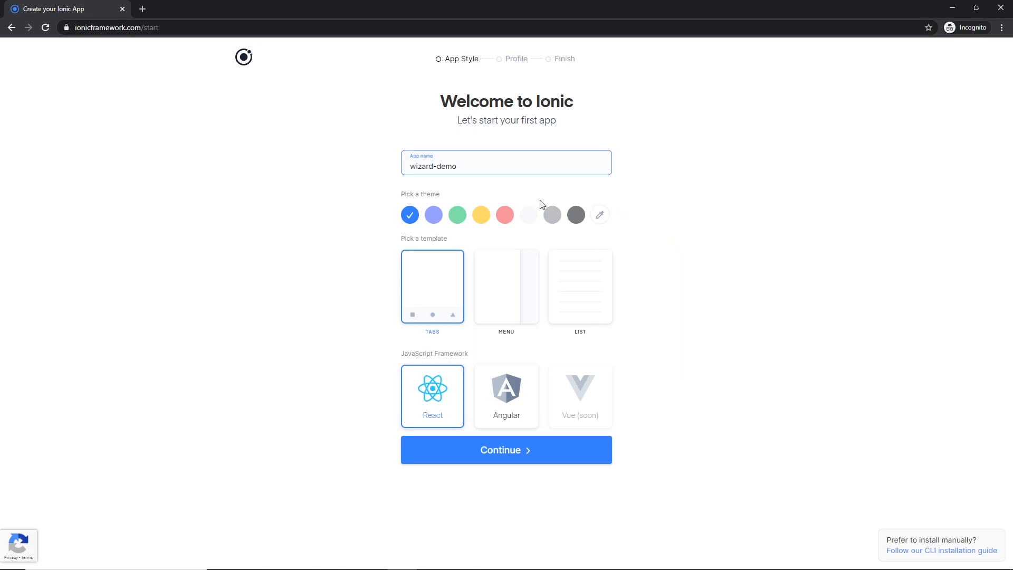
pyautogui.click(504, 215)
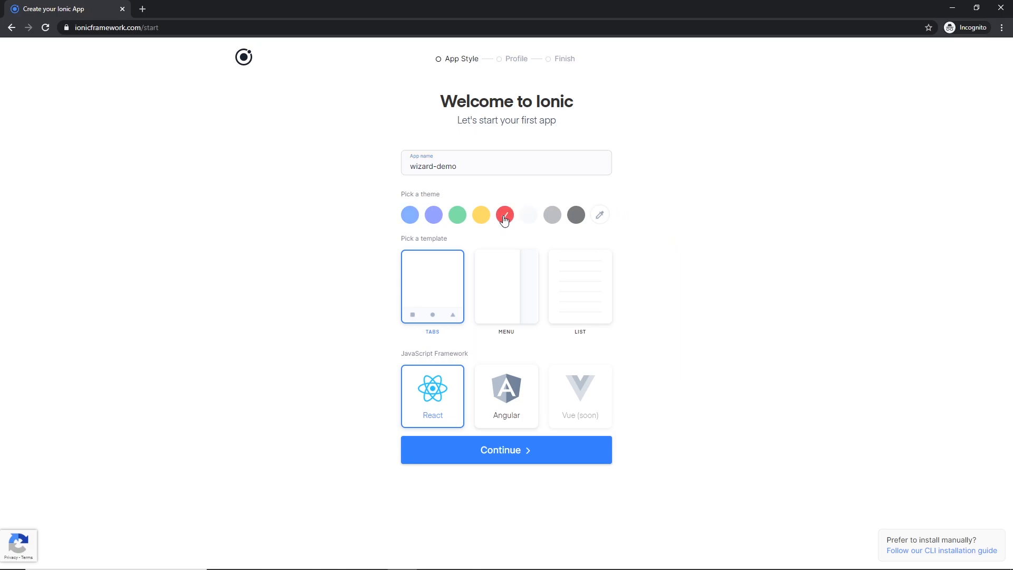
pyautogui.click(504, 215)
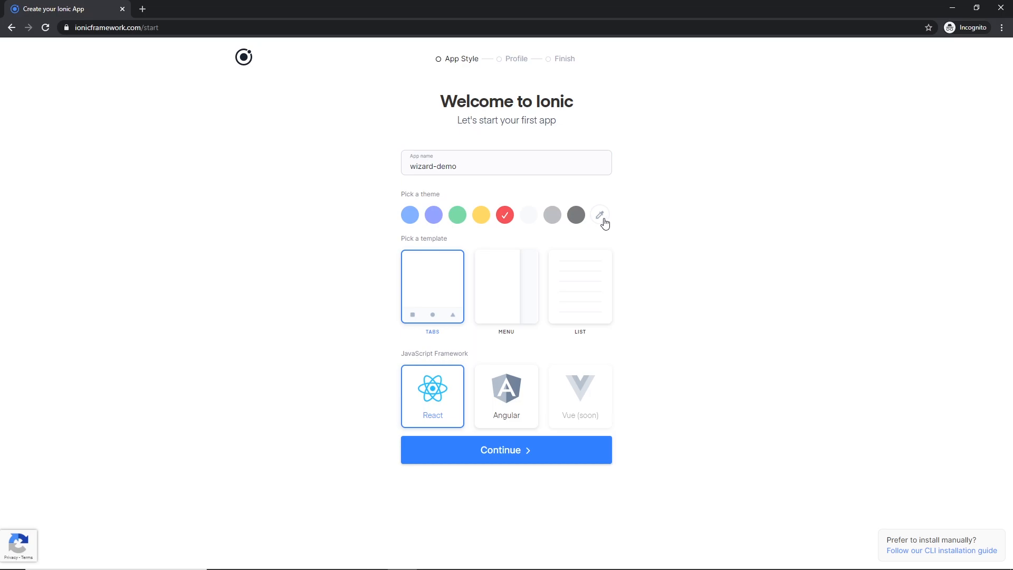
# Step: Add a custom purple theme colour from the Color dialog, replacing red
pyautogui.click(600, 215)
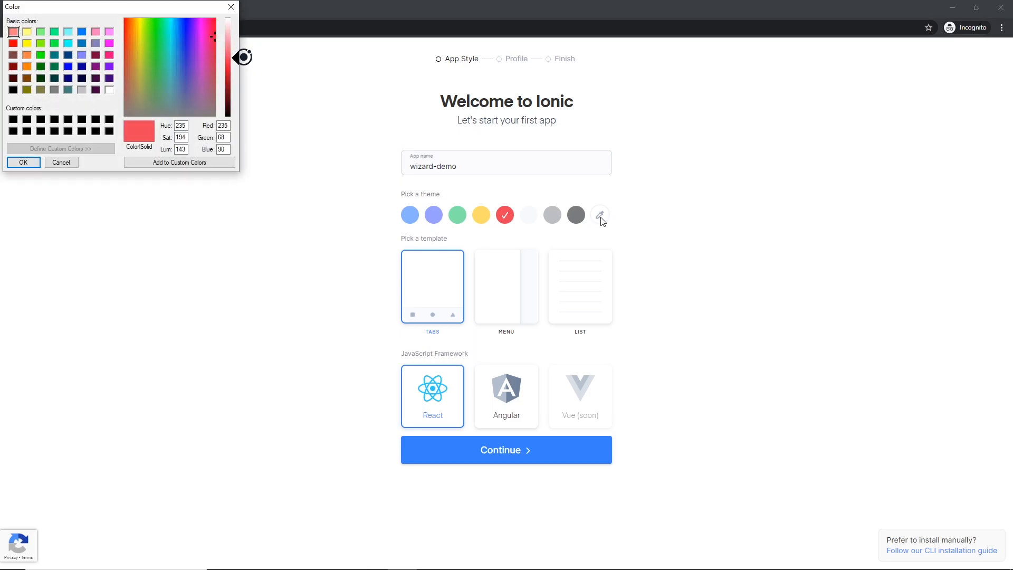
pyautogui.moveTo(170, 51)
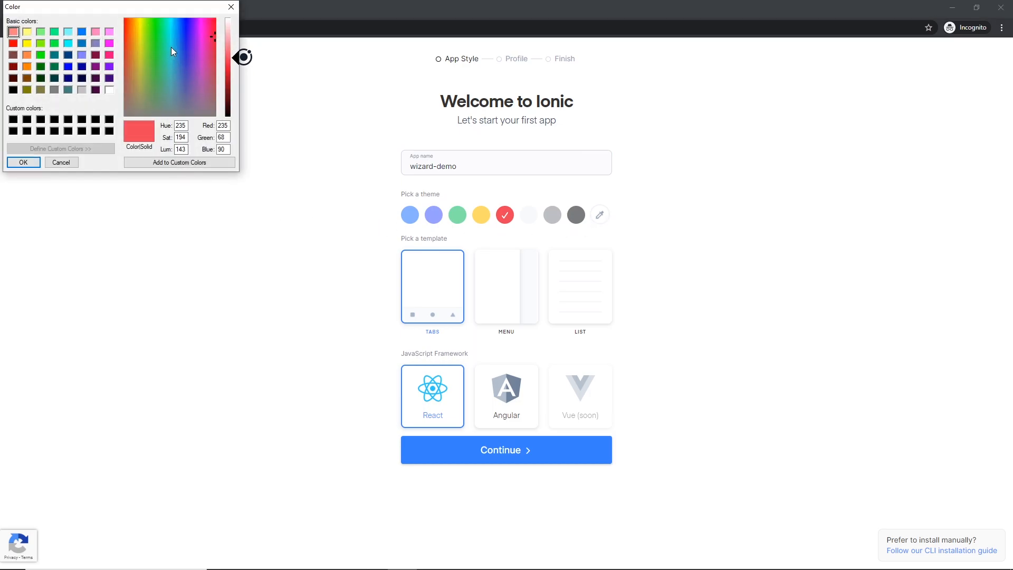
pyautogui.click(207, 87)
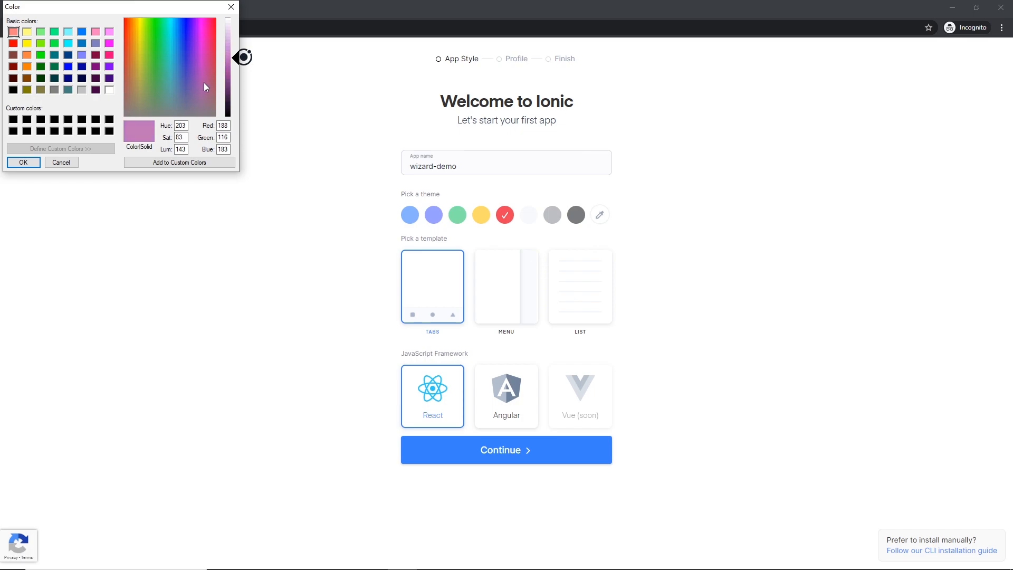
pyautogui.click(205, 63)
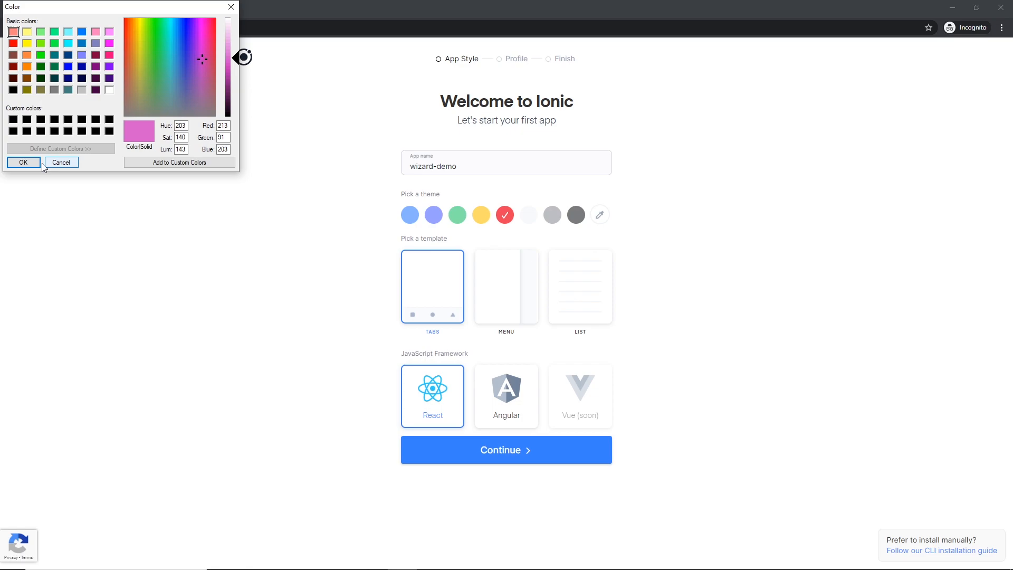
pyautogui.click(23, 162)
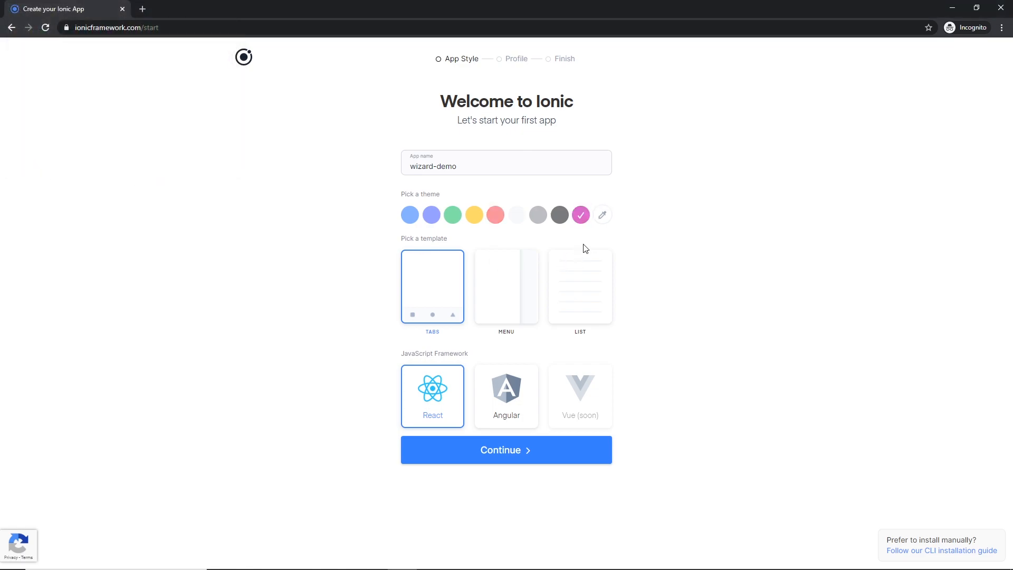
pyautogui.moveTo(435, 293)
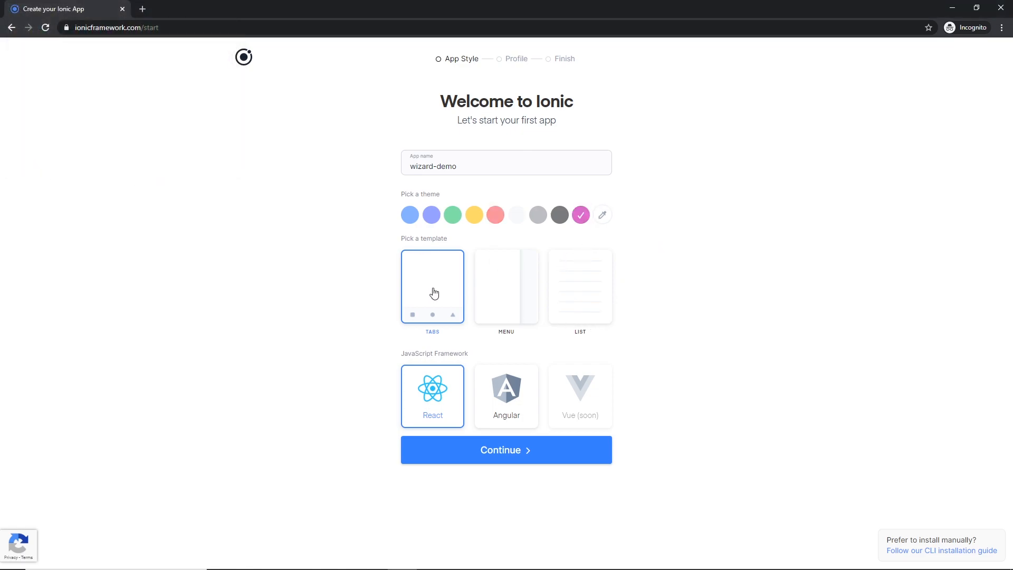
pyautogui.moveTo(553, 273)
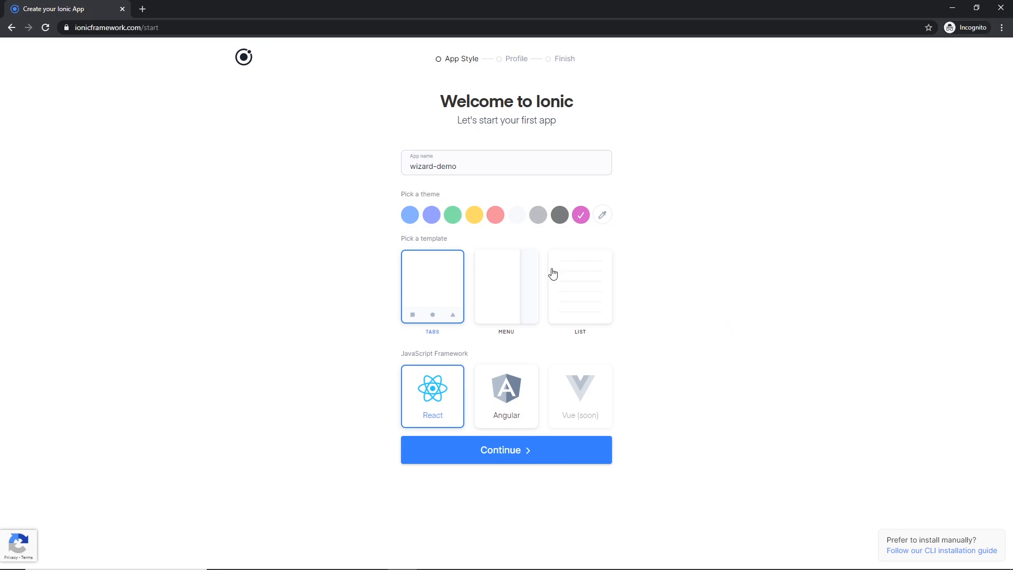
pyautogui.moveTo(684, 318)
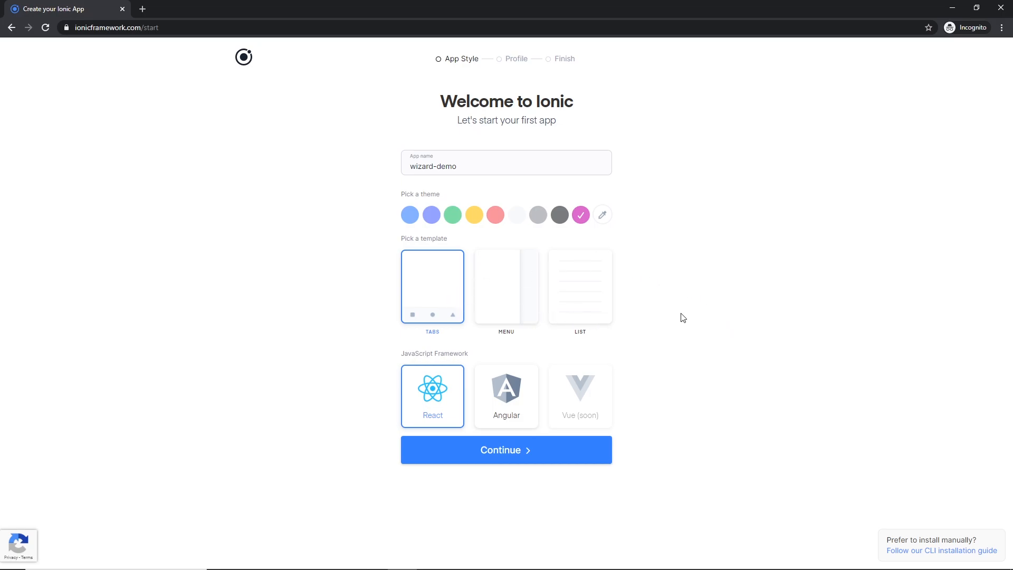
# Step: Choose the List template and Angular as the app's framework
pyautogui.click(580, 287)
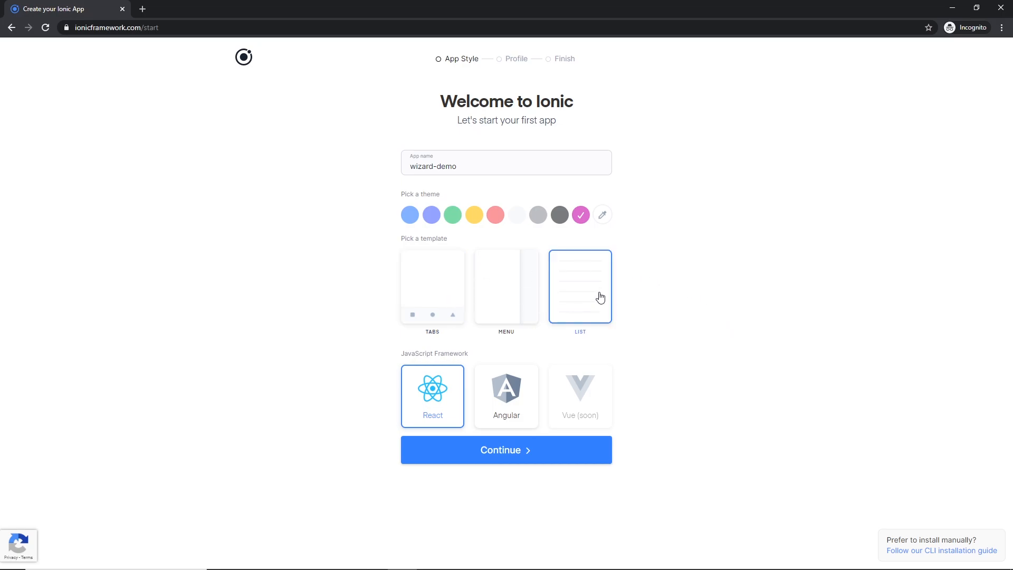
pyautogui.moveTo(462, 358)
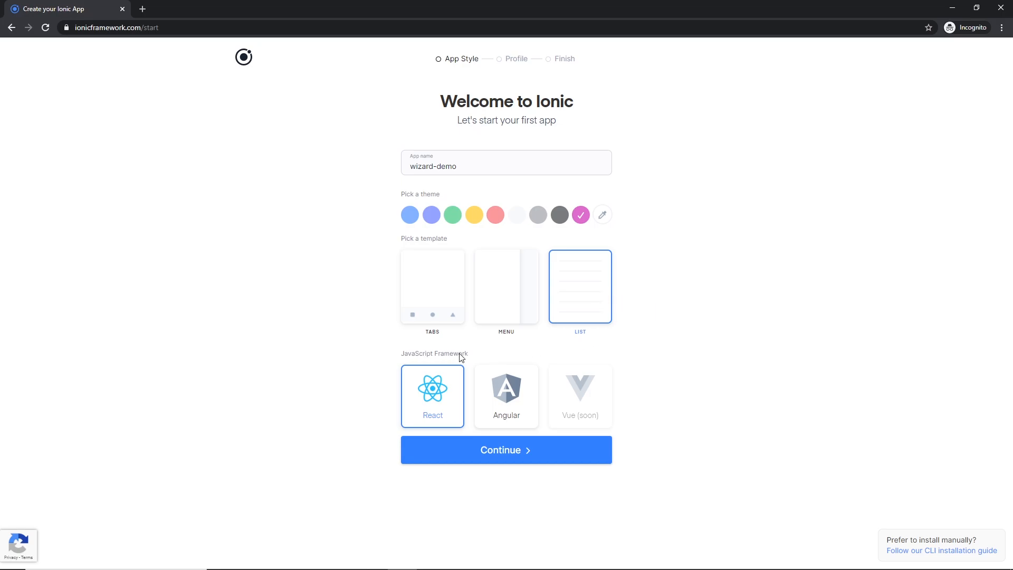
pyautogui.moveTo(634, 356)
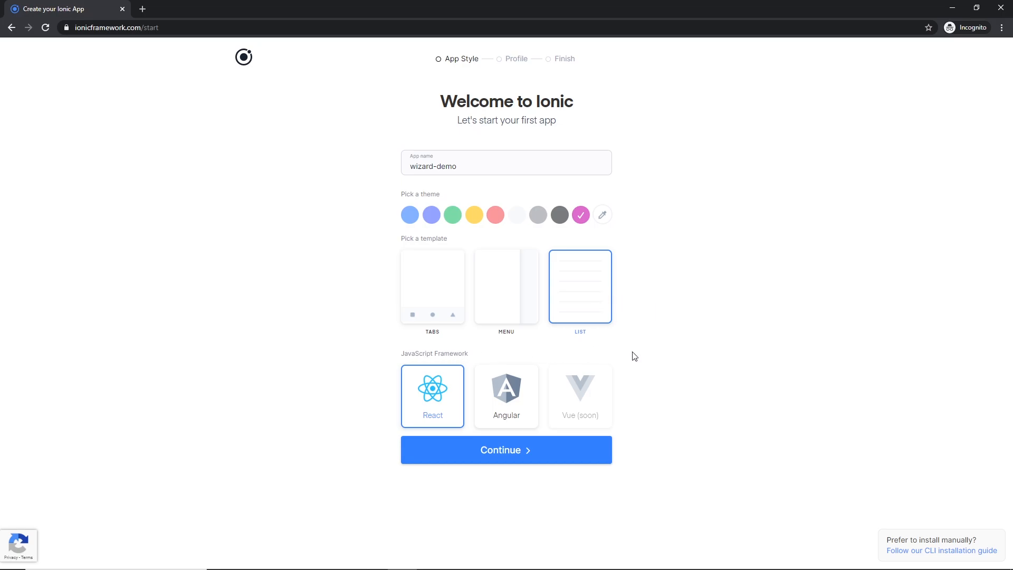
pyautogui.moveTo(460, 405)
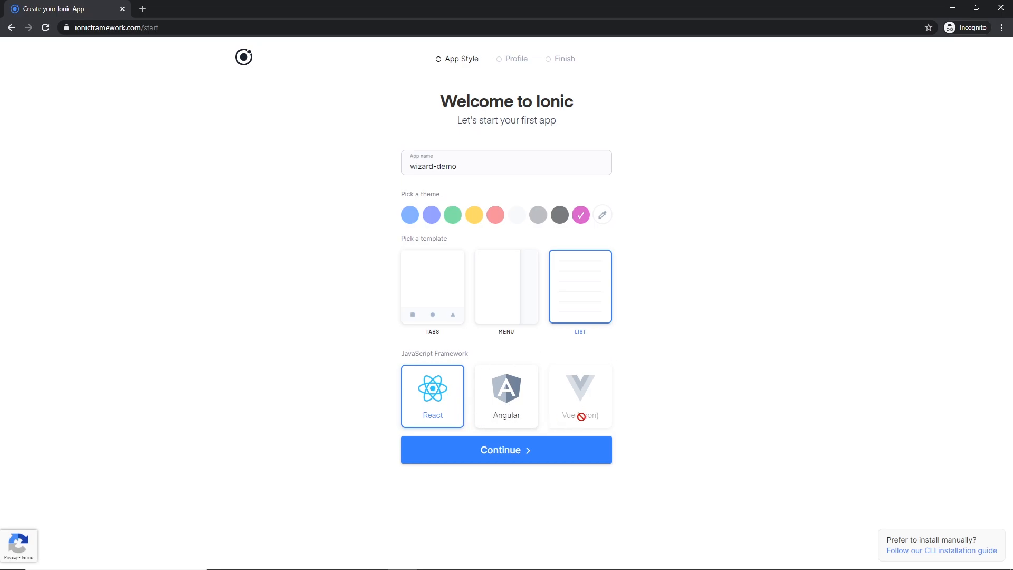
pyautogui.click(507, 396)
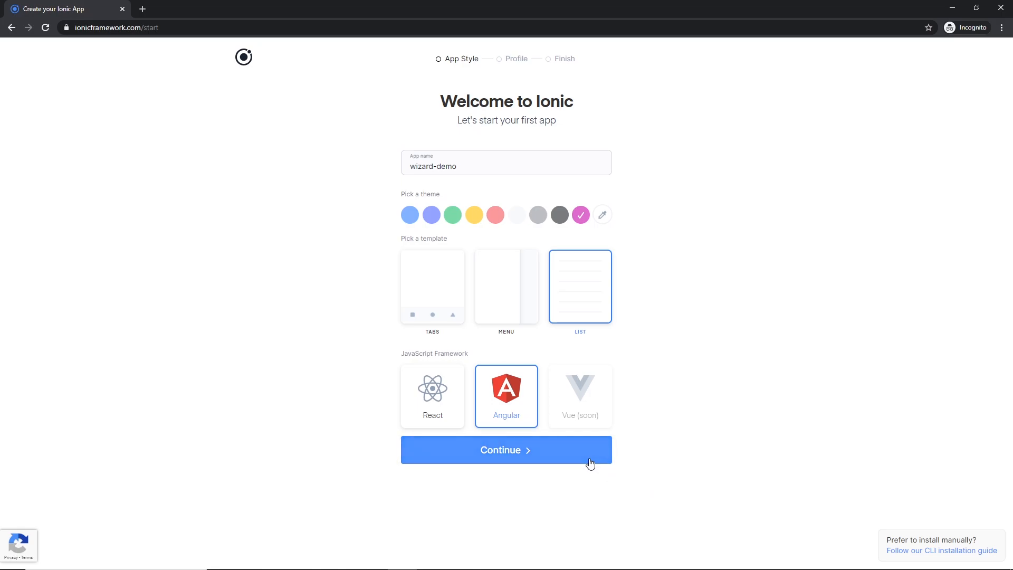
# Step: Continue from App Style to the Complete your profile step
pyautogui.click(506, 449)
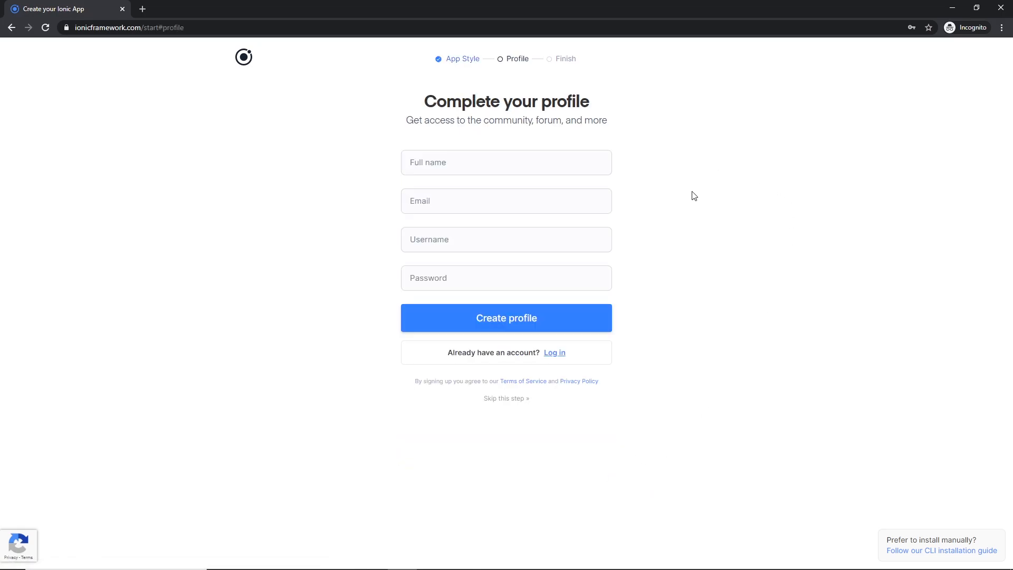
pyautogui.moveTo(690, 221)
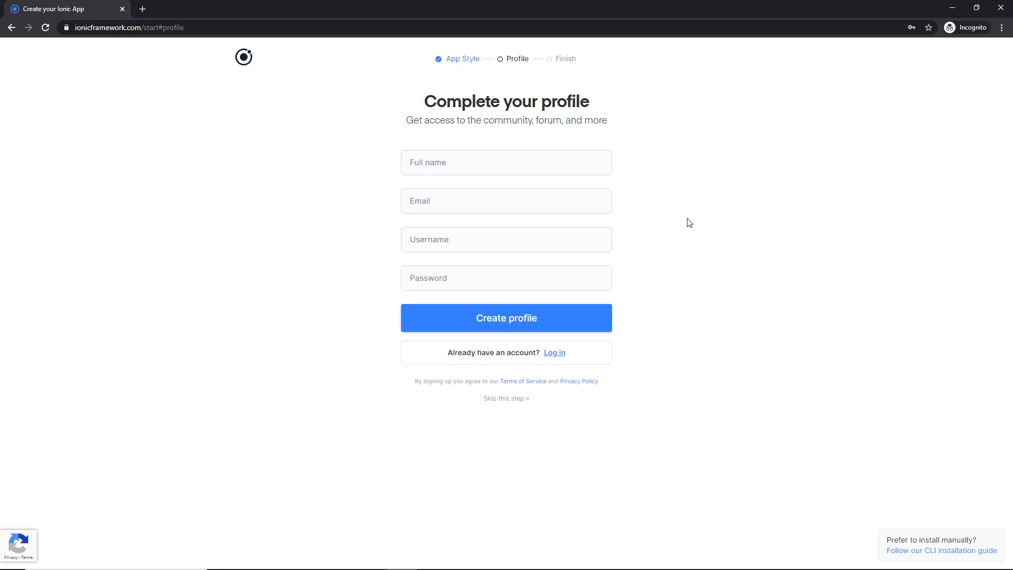
pyautogui.moveTo(673, 198)
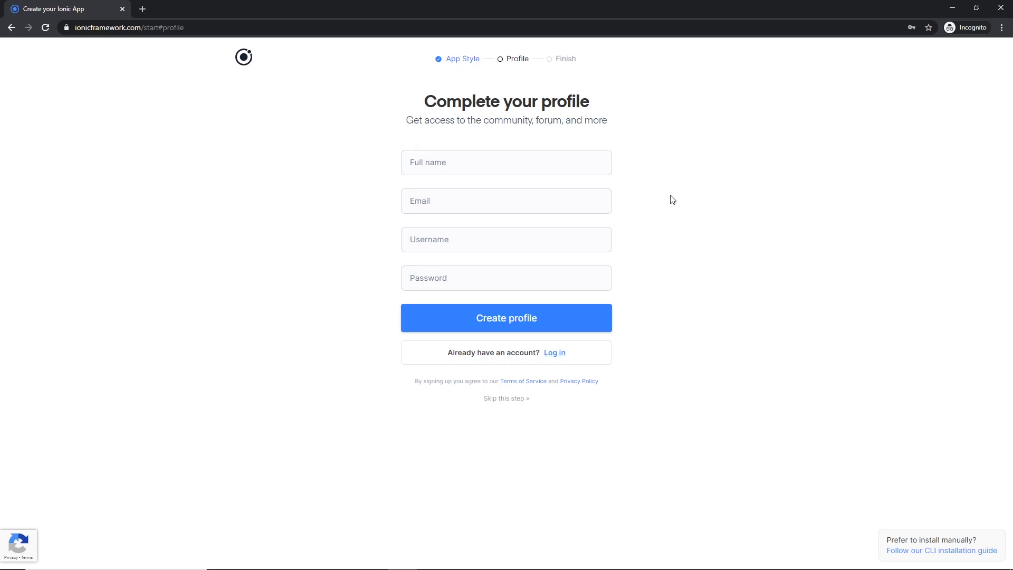
pyautogui.moveTo(505, 346)
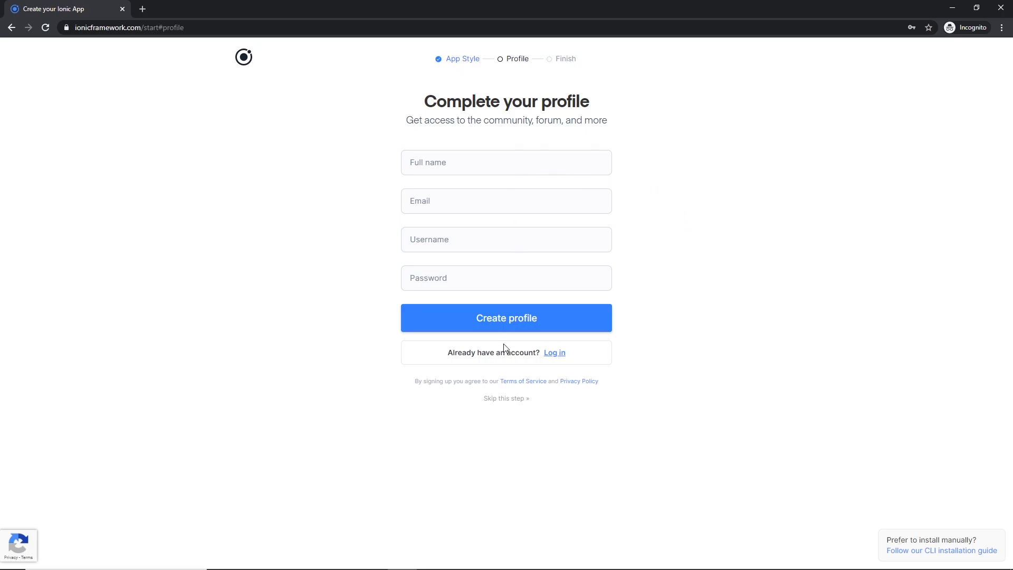
pyautogui.moveTo(557, 357)
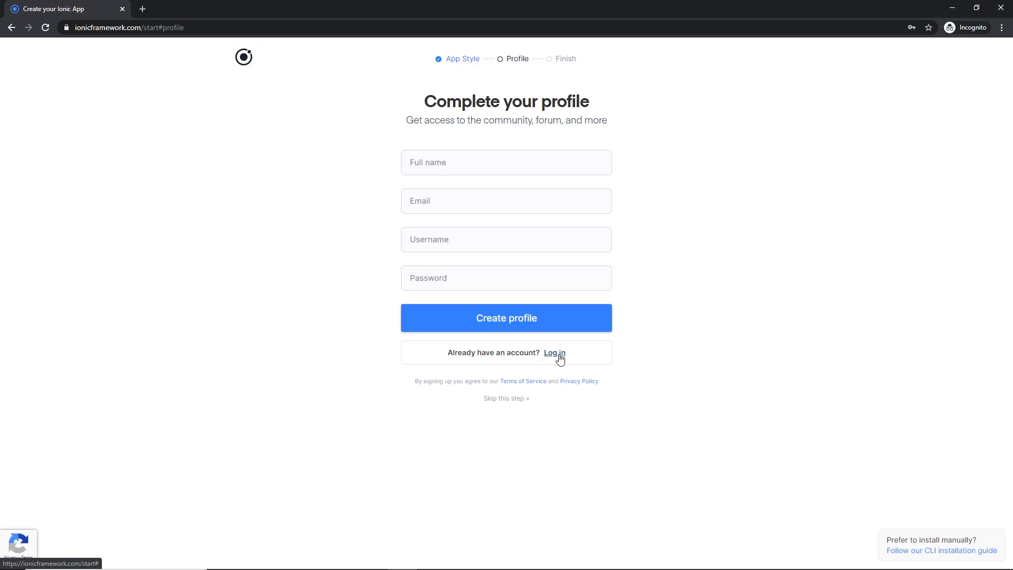
pyautogui.click(555, 352)
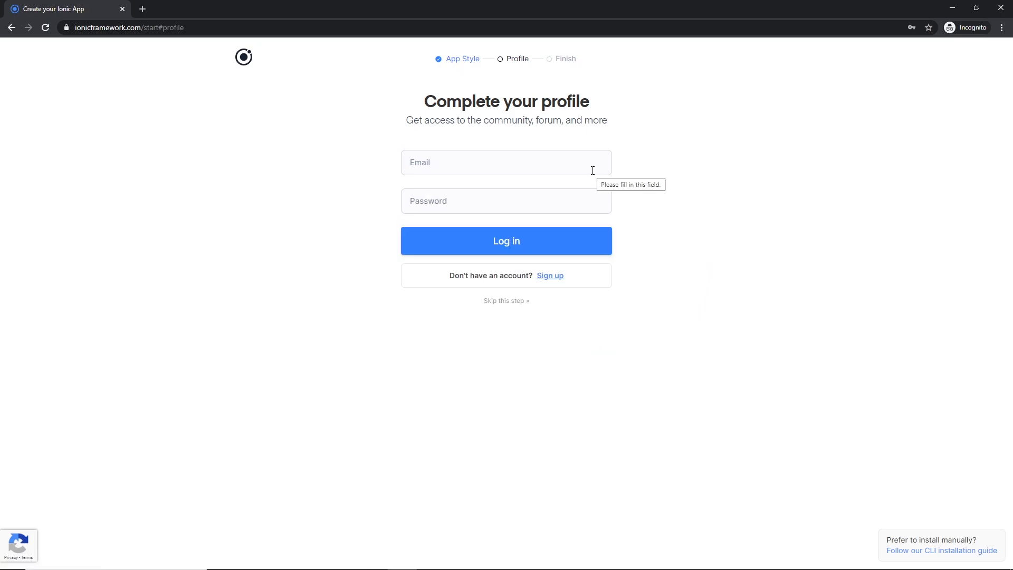
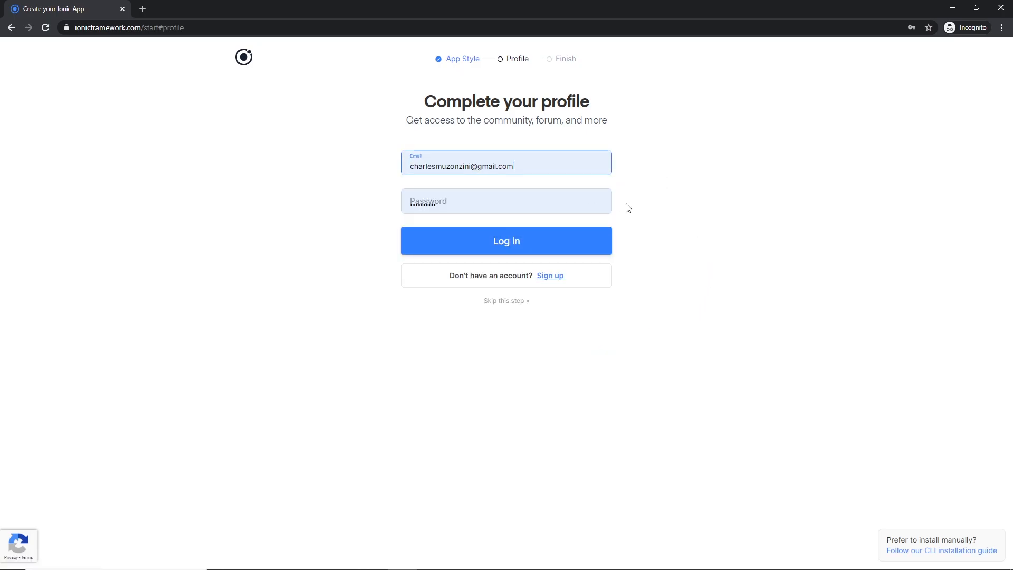
pyautogui.moveTo(598, 248)
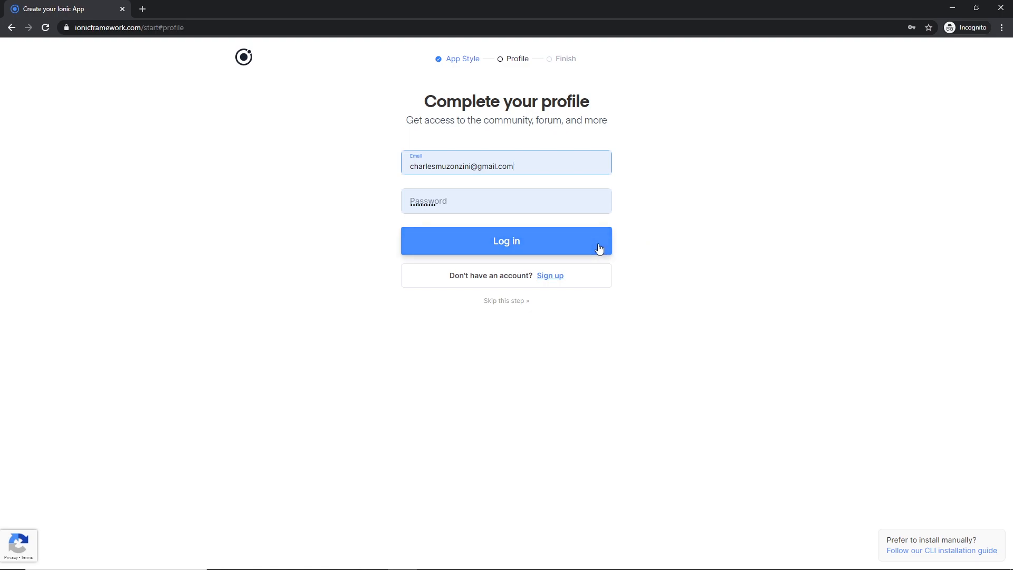
pyautogui.click(506, 240)
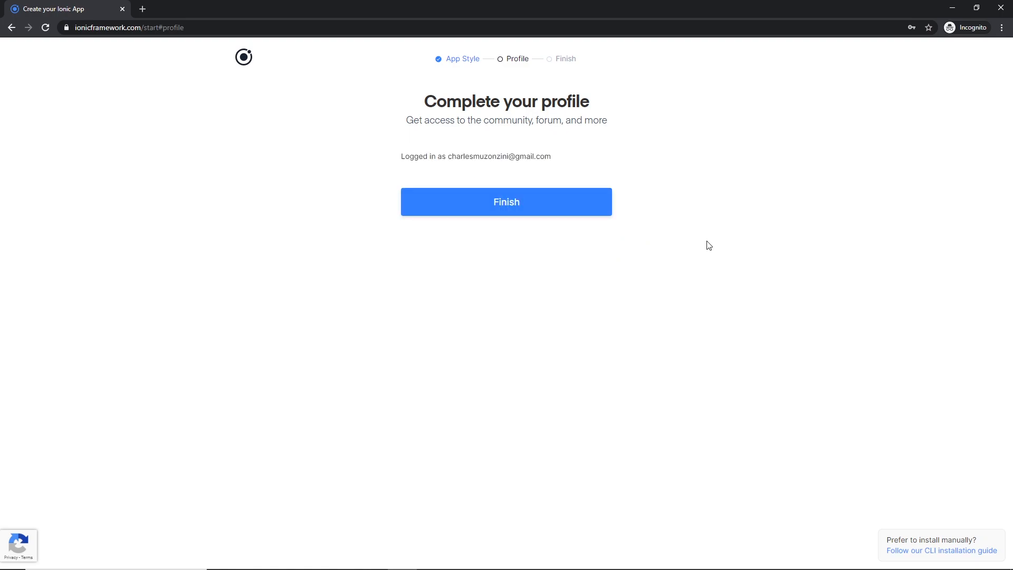
pyautogui.click(506, 201)
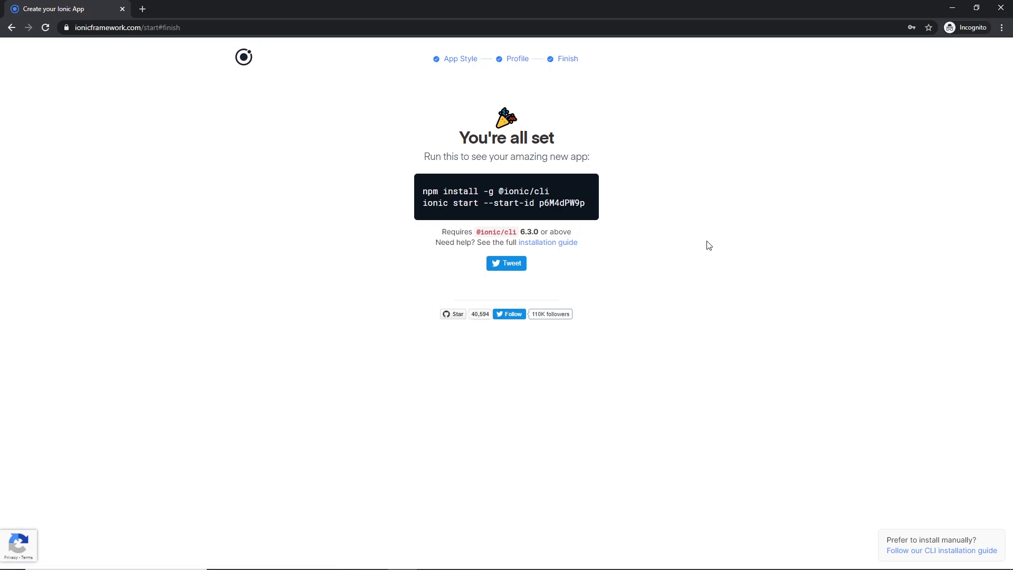
pyautogui.moveTo(519, 174)
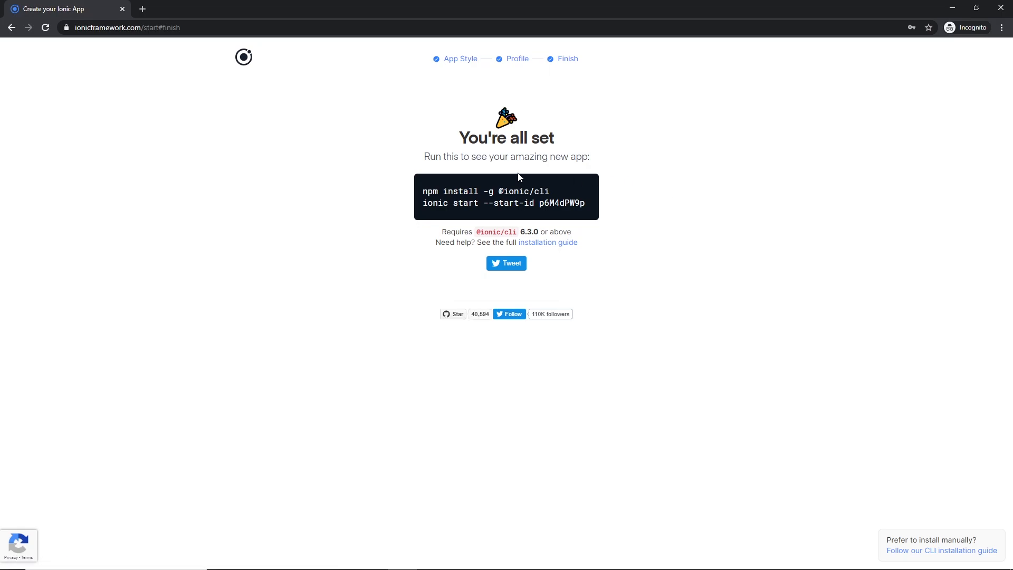
pyautogui.moveTo(658, 282)
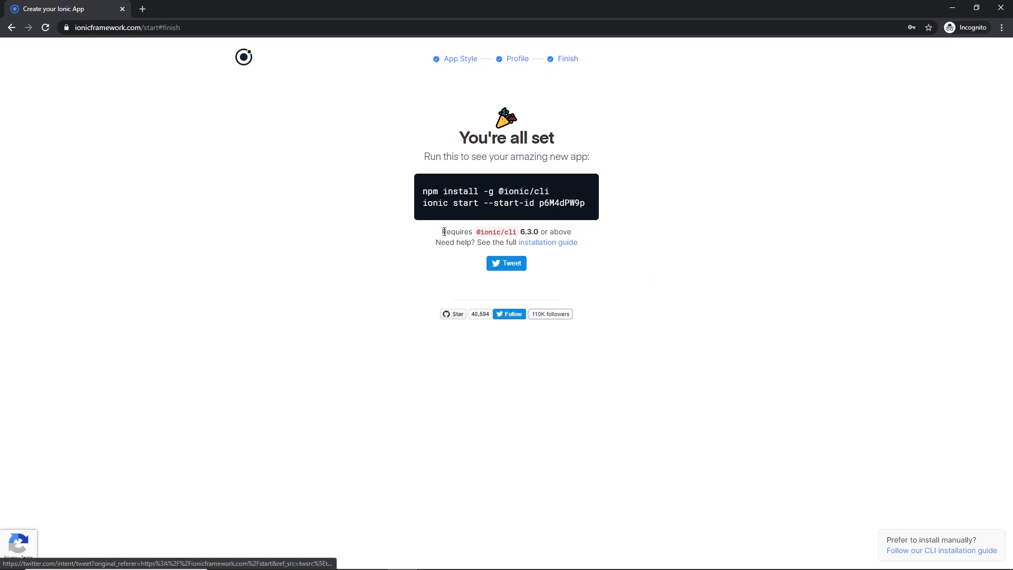
pyautogui.moveTo(442, 231); pyautogui.dragTo(571, 231)
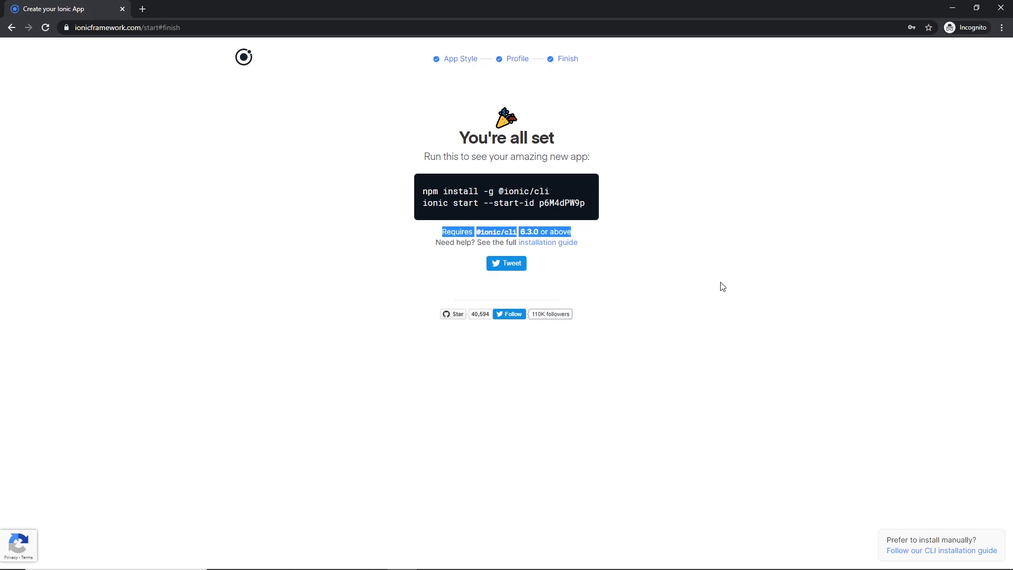
pyautogui.moveTo(717, 278)
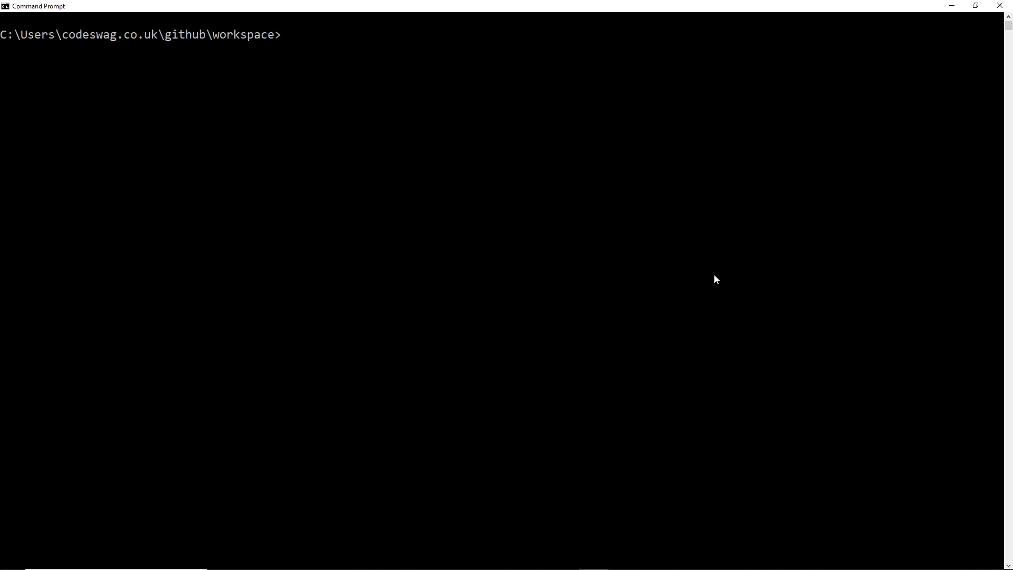
pyautogui.write('ionic -v')
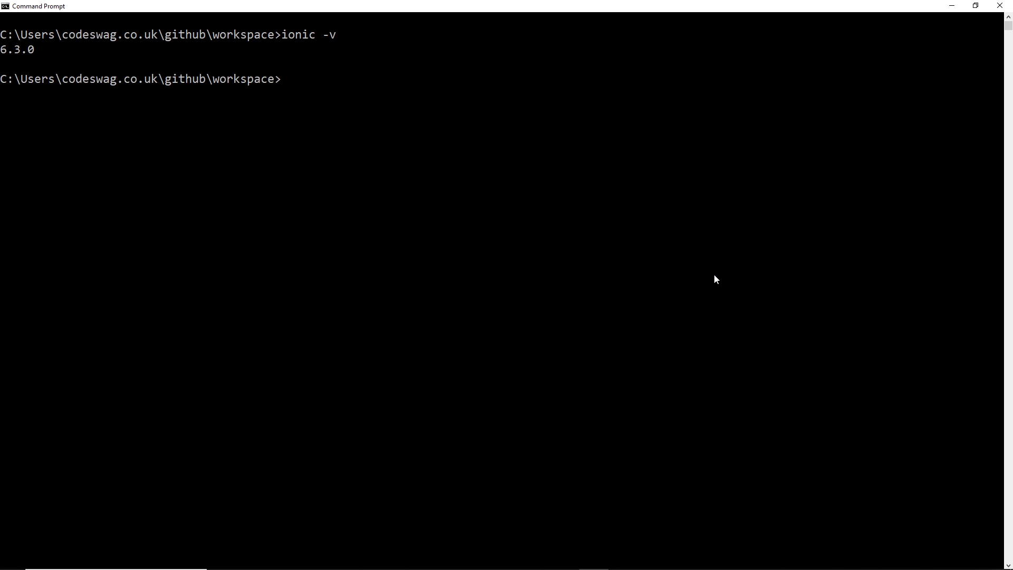
pyautogui.write('n')
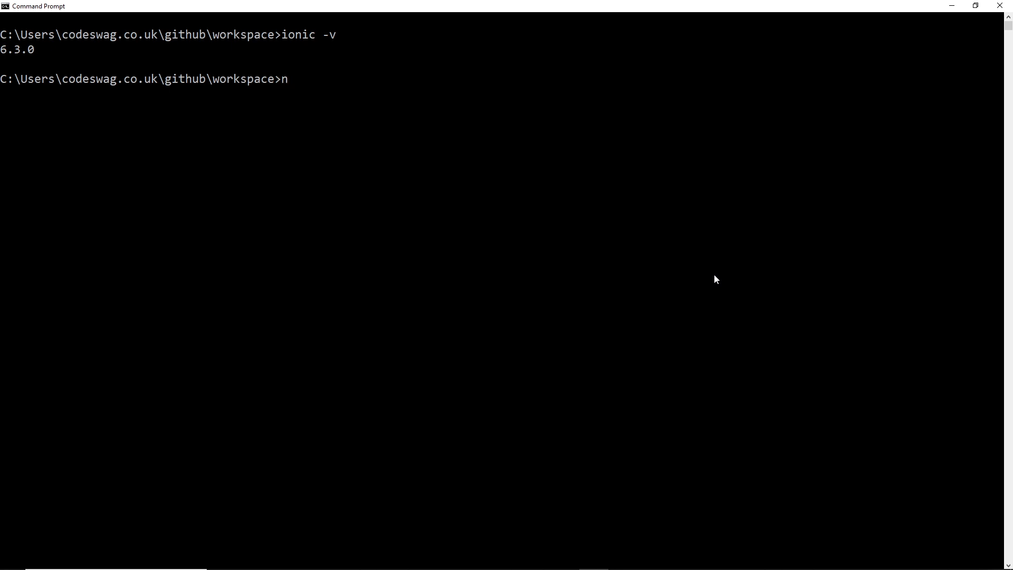
pyautogui.write('npm i @')
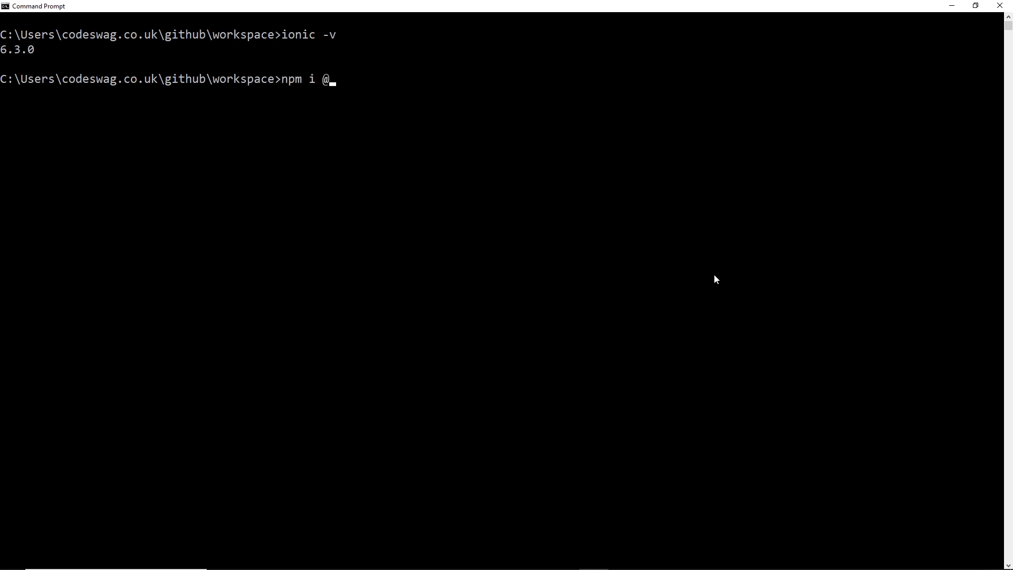
pyautogui.write('ionic/')
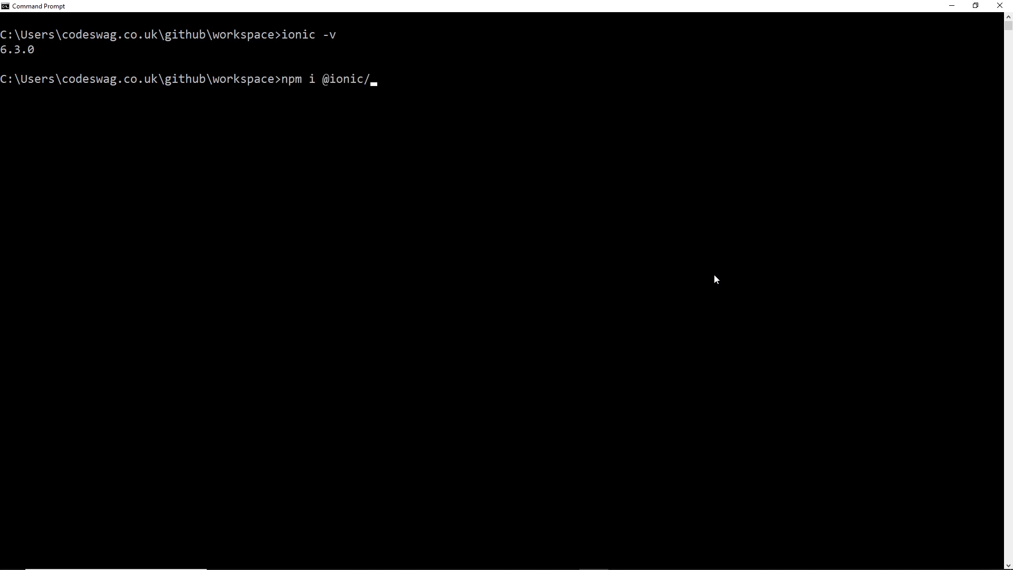
pyautogui.write('cli')
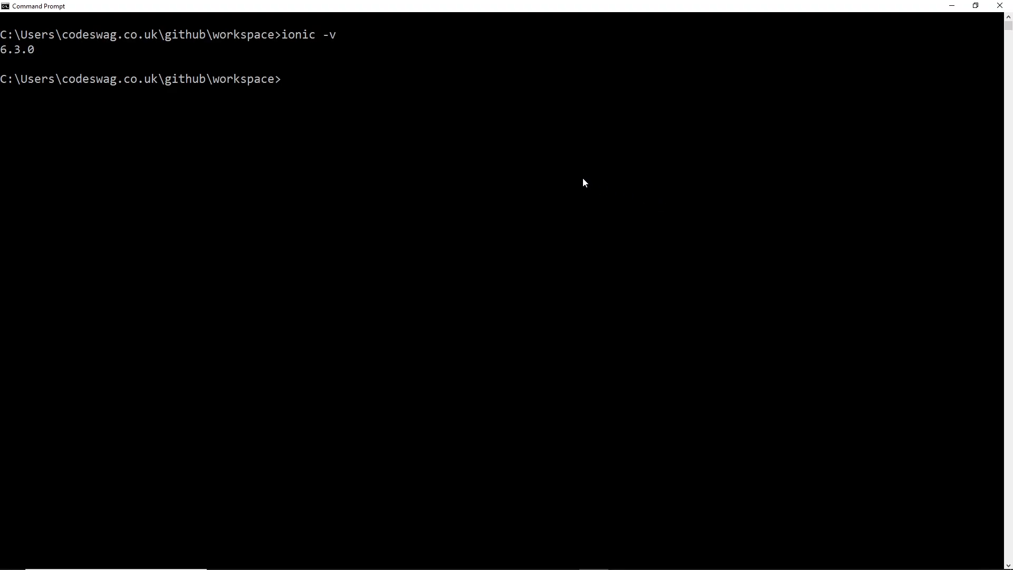
# Step: Generate the app with ionic start --start-id p6M4dPW9p, then cd into wizard-demo
pyautogui.write('ionic start --start-id p6M4dPW9p')
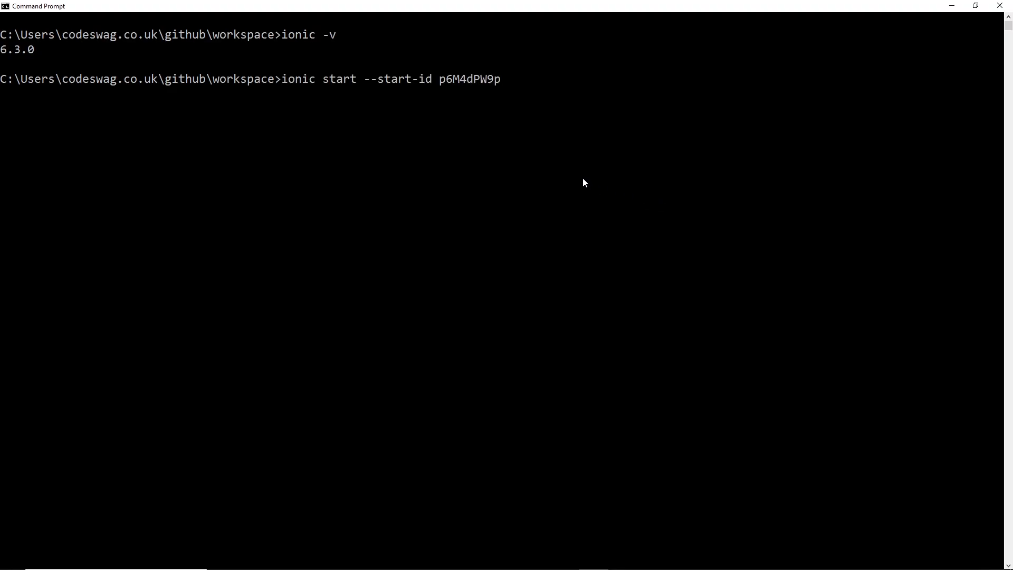
pyautogui.moveTo(645, 176)
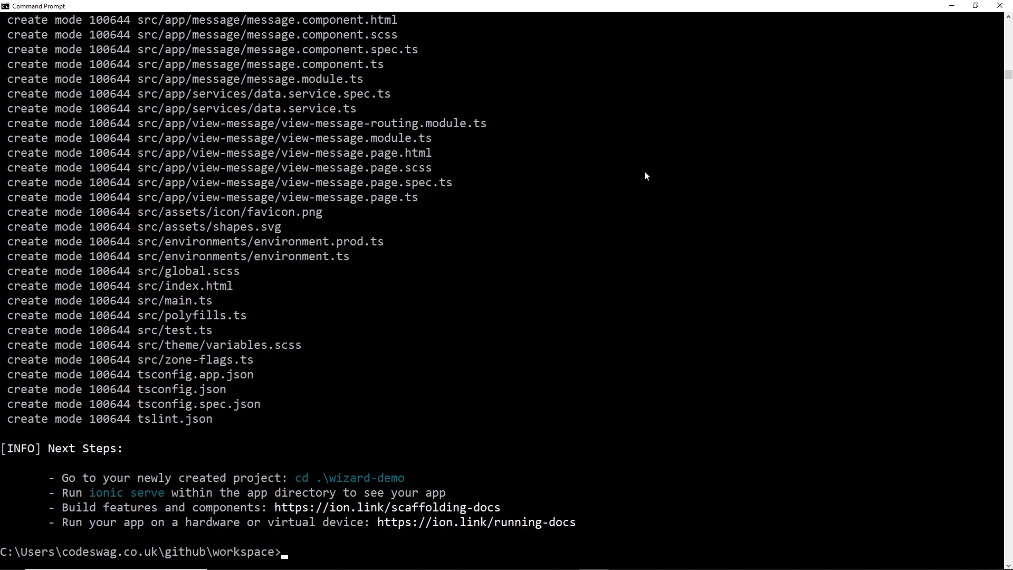
pyautogui.write('cd')
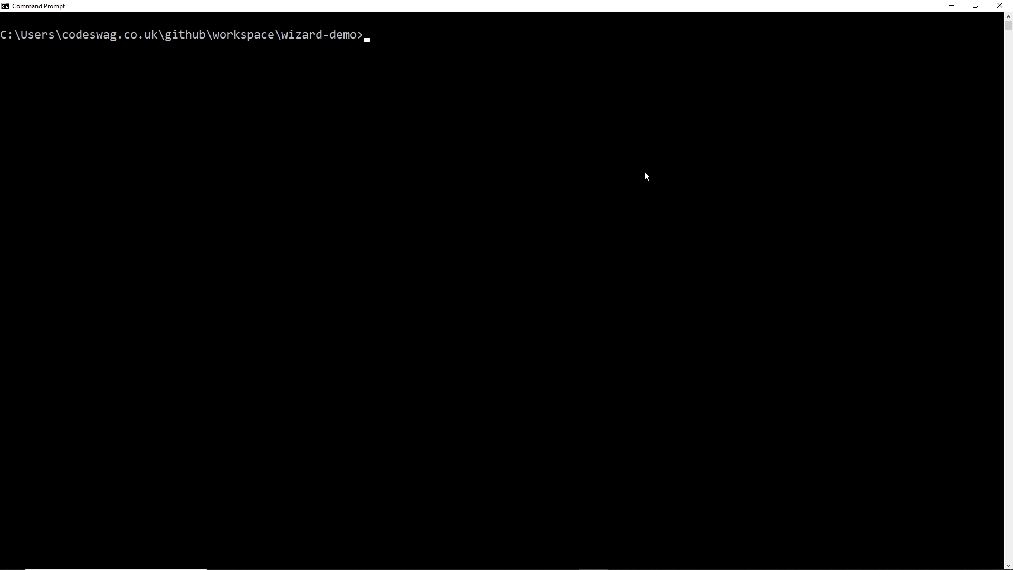
# Step: Open the project in VS Code with 'code .' and run ionic serve
pyautogui.write('code')
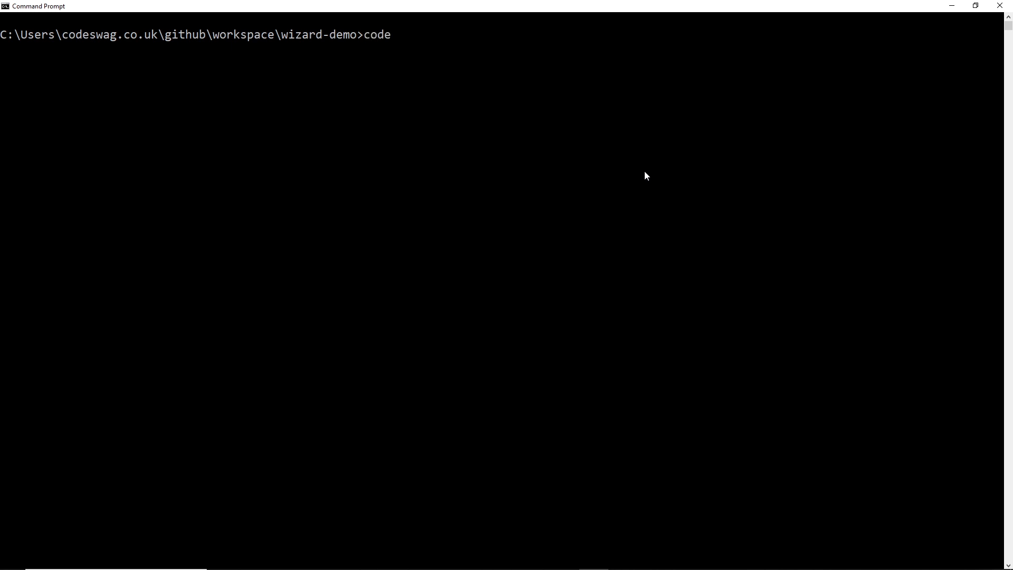
pyautogui.write('.')
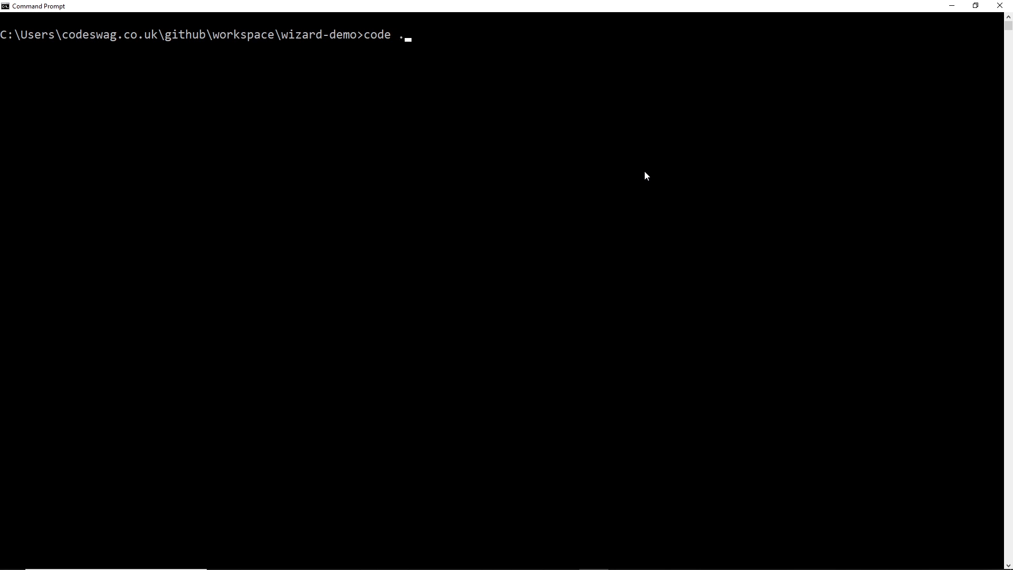
pyautogui.press('Enter')
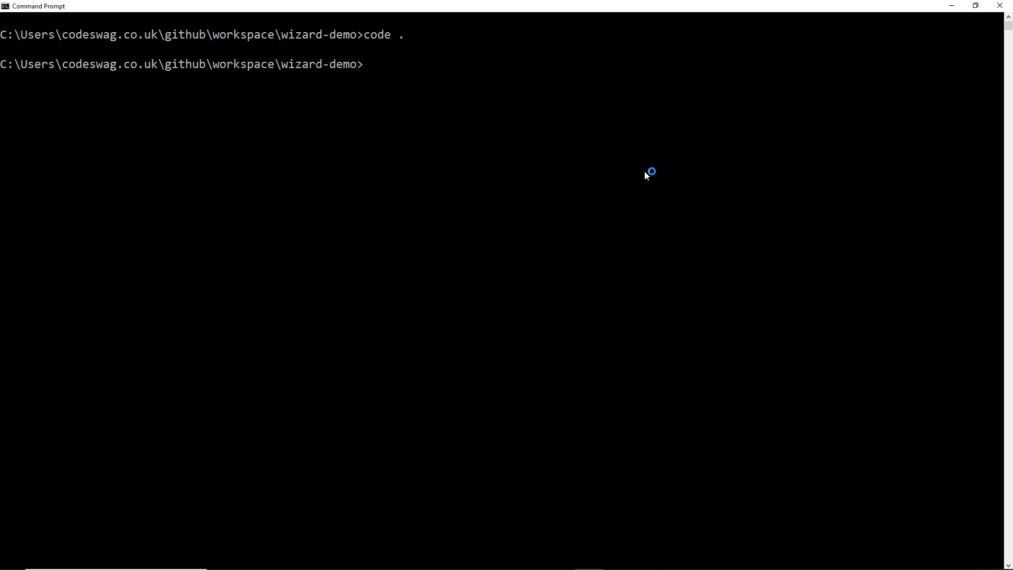
pyautogui.write('ionic')
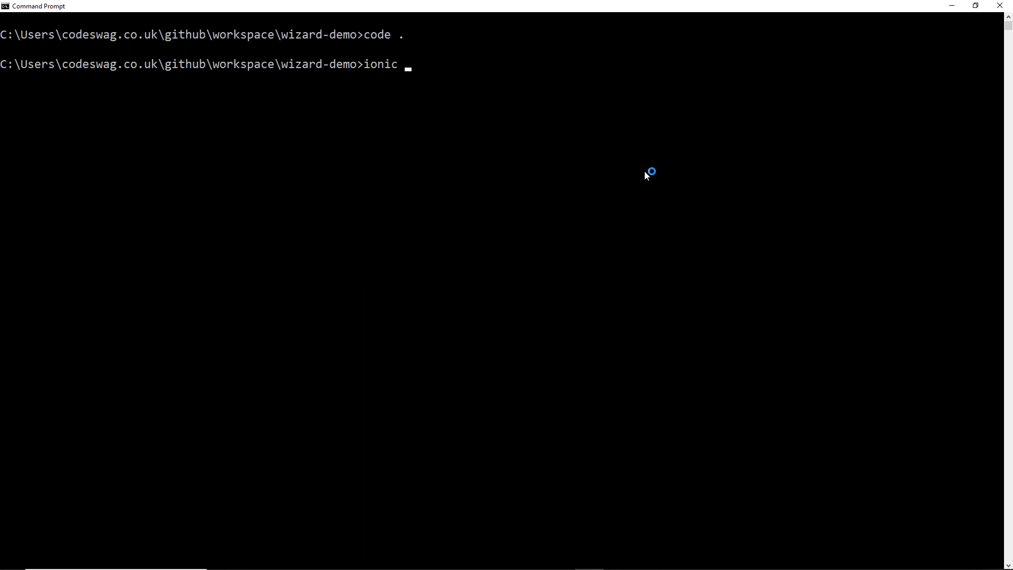
pyautogui.write('serve')
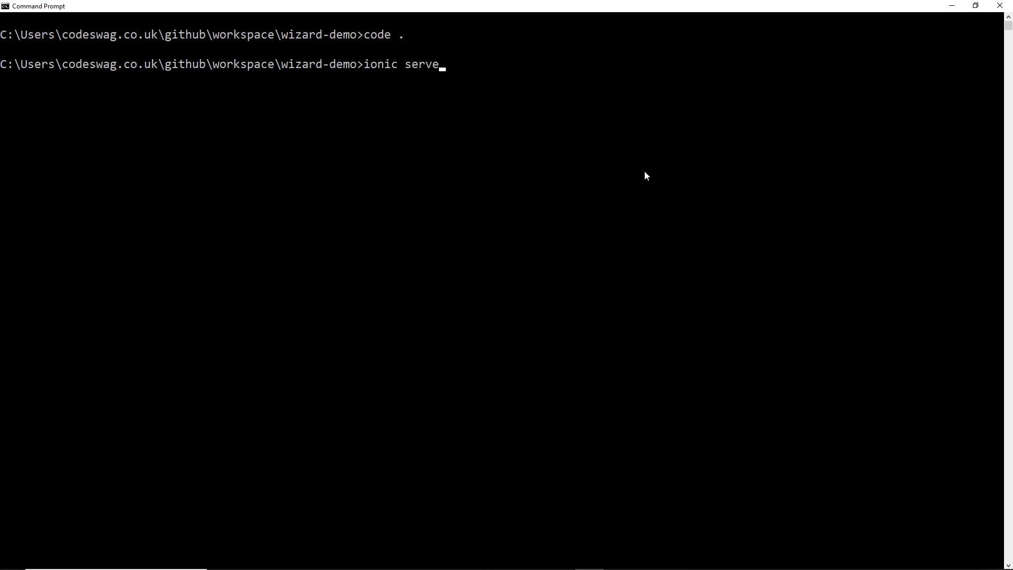
pyautogui.press('Enter')
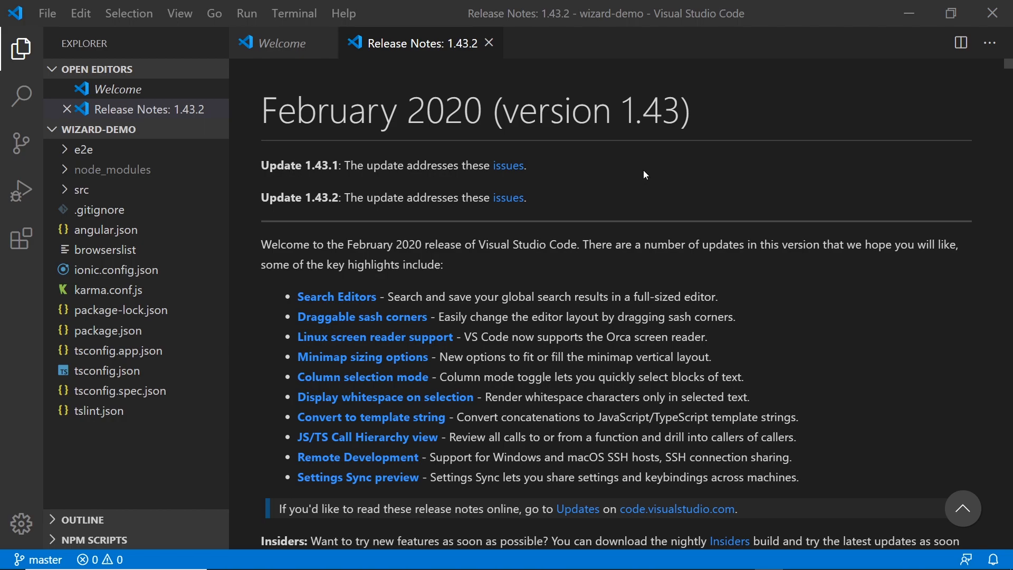
# Step: Close the Release Notes and Welcome pages and expand the src and app folders
pyautogui.click(490, 42)
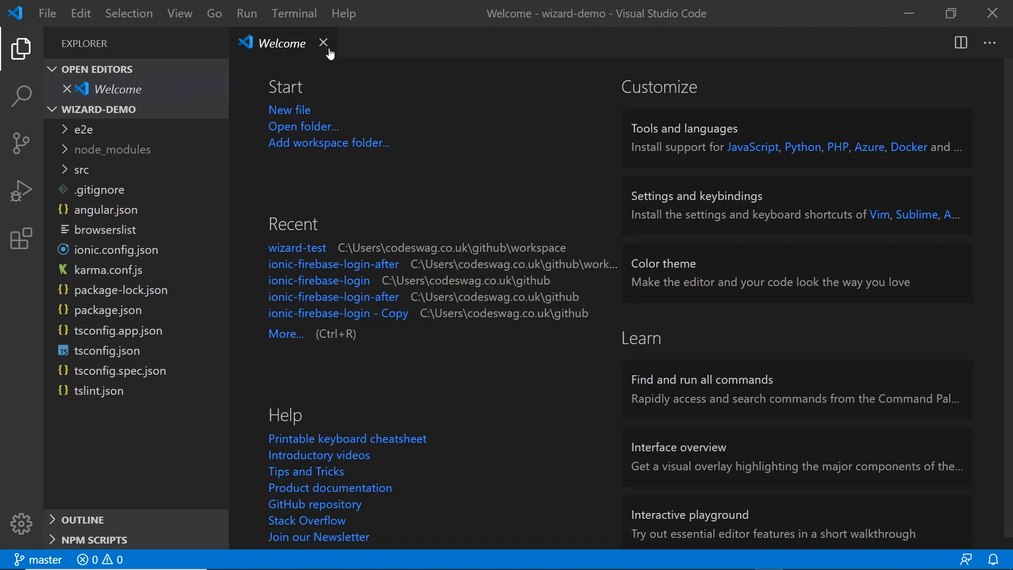
pyautogui.click(323, 42)
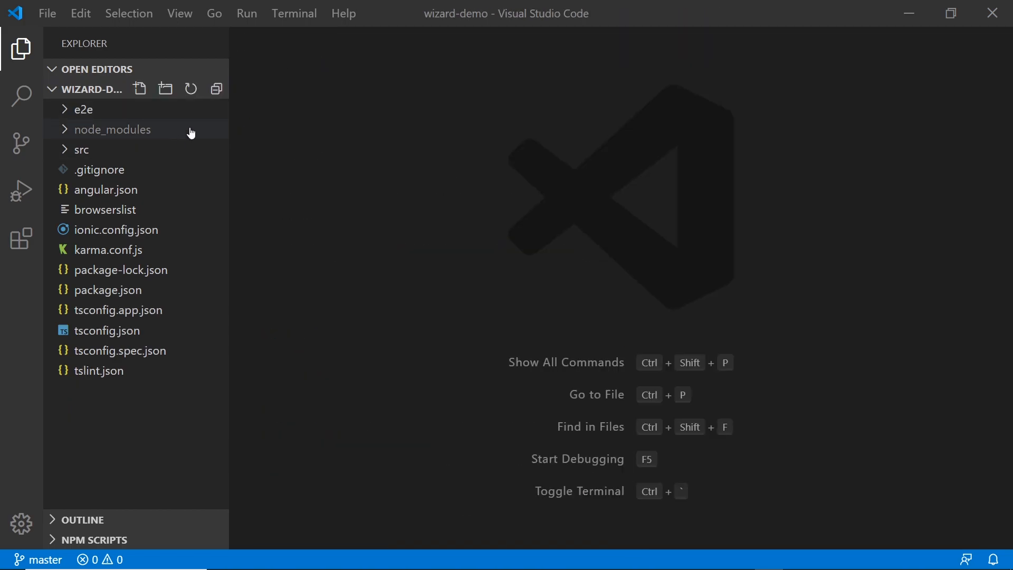
pyautogui.click(80, 150)
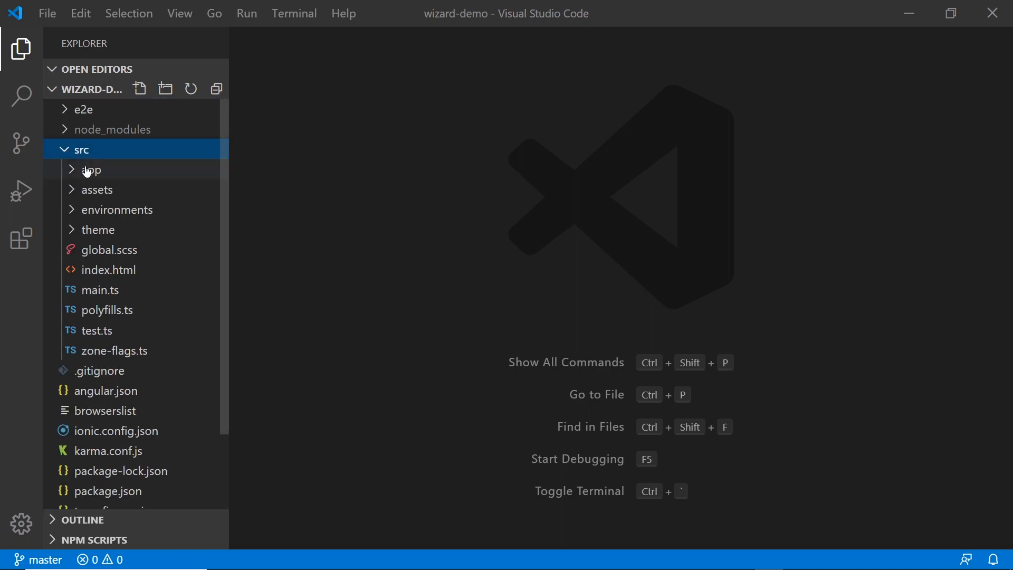
pyautogui.click(91, 169)
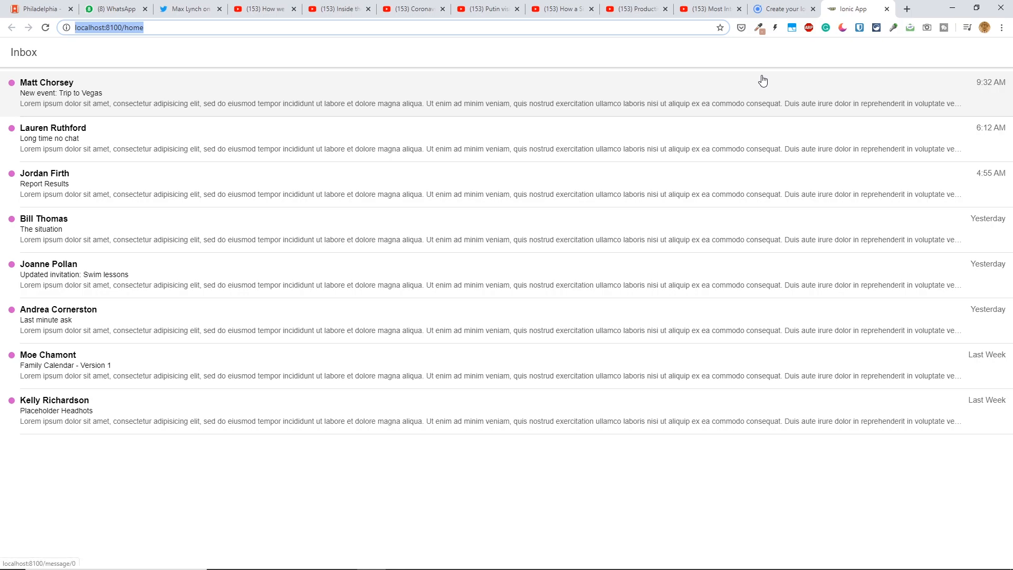
# Step: Open Chrome DevTools with F12 on the localhost:8100 Inbox page
pyautogui.press('F12')
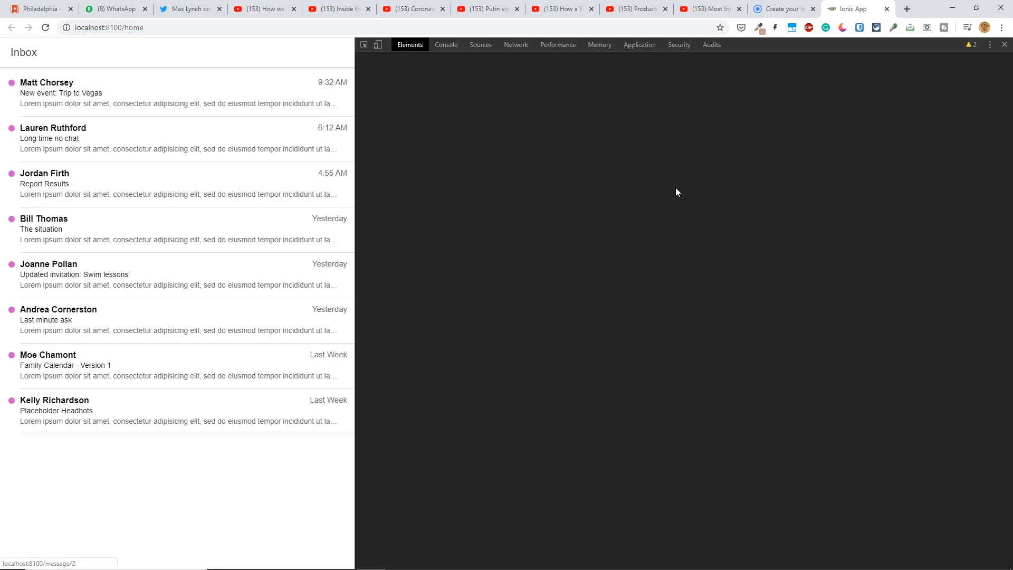
pyautogui.click(378, 44)
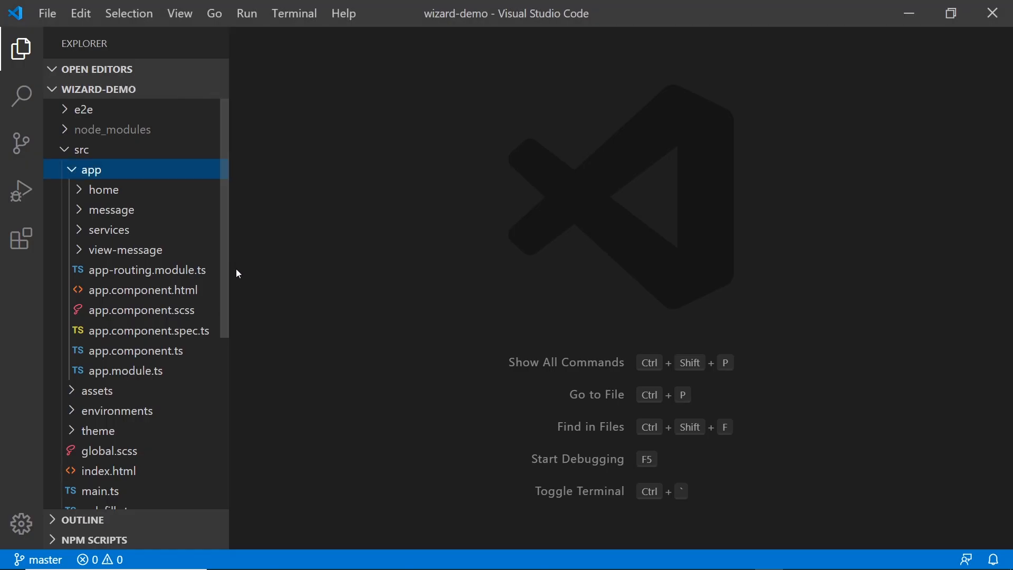
pyautogui.moveTo(198, 198)
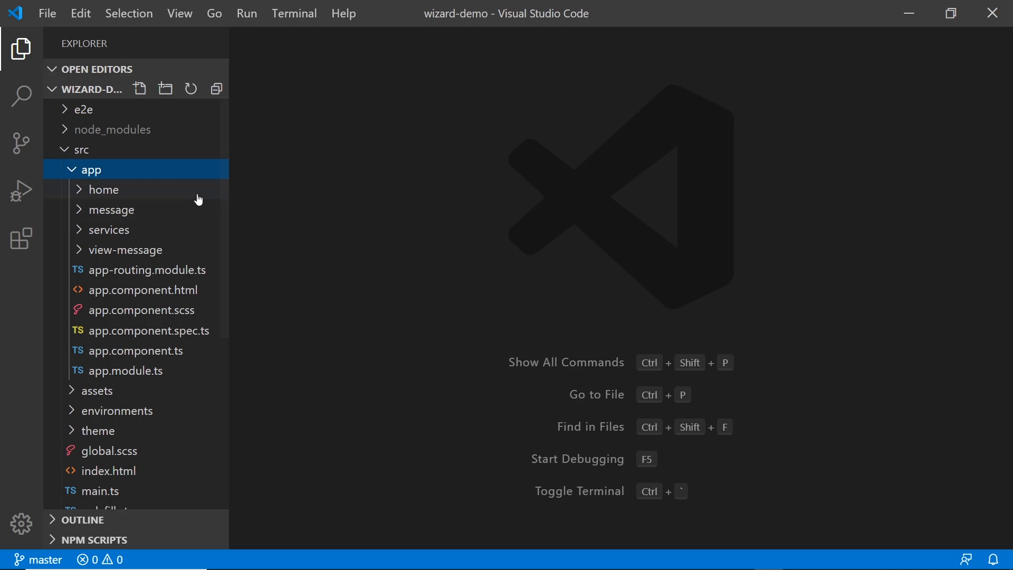
# Step: View home.page.html, then variables.scss with --ion-color-primary #d55bcb highlighted
pyautogui.click(103, 190)
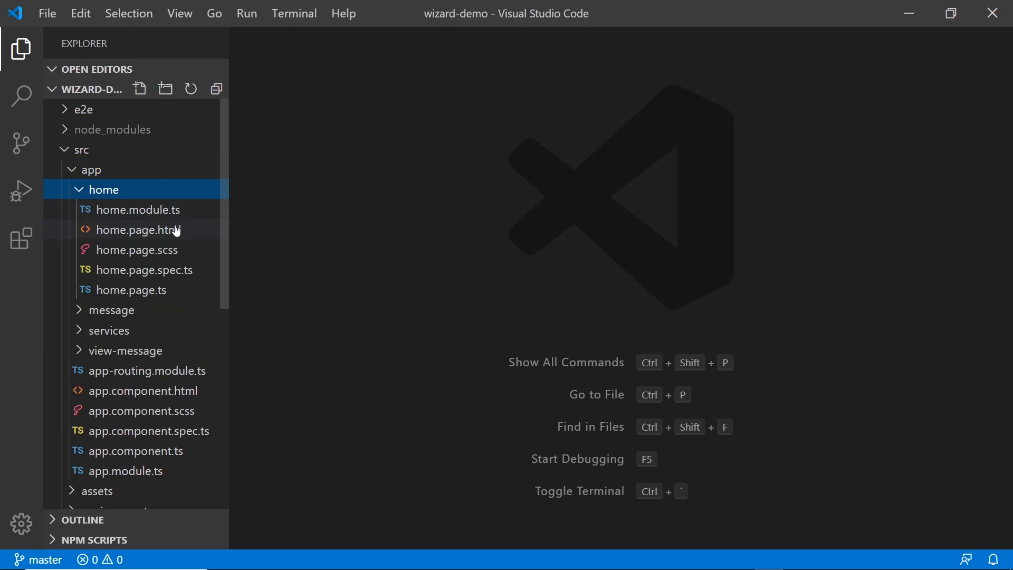
pyautogui.doubleClick(136, 230)
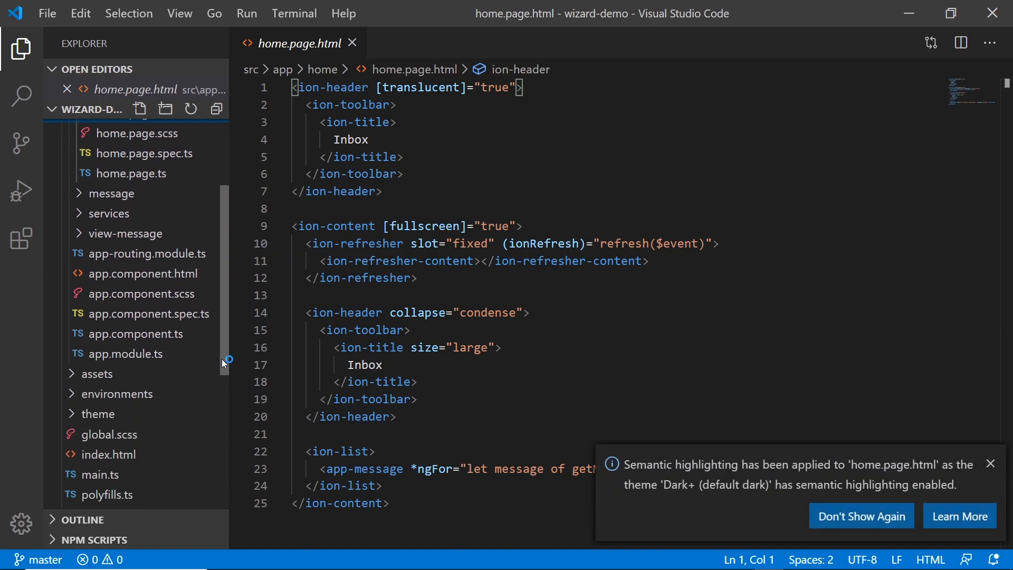
pyautogui.scroll(-3)
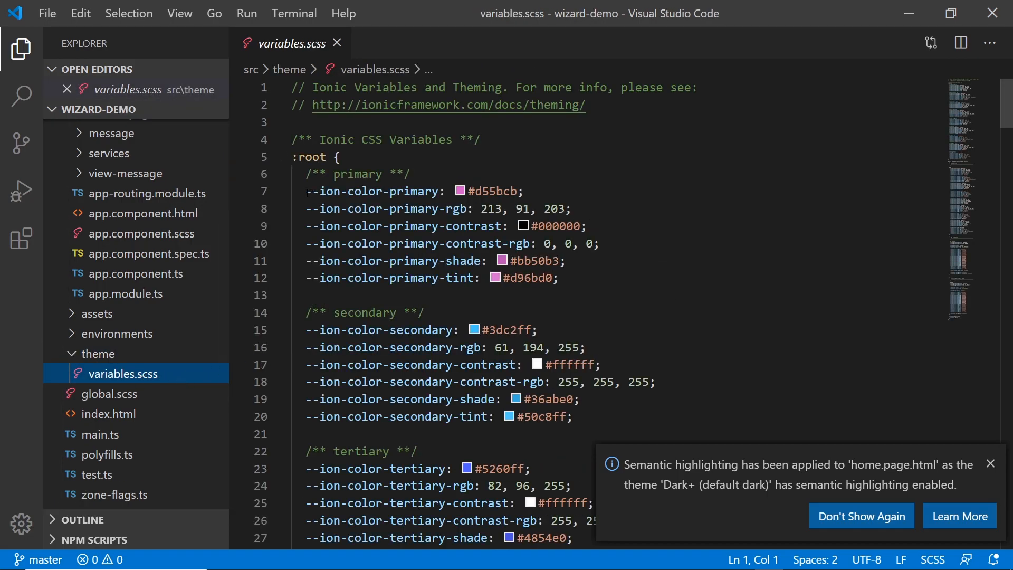
pyautogui.moveTo(306, 191); pyautogui.dragTo(557, 277)
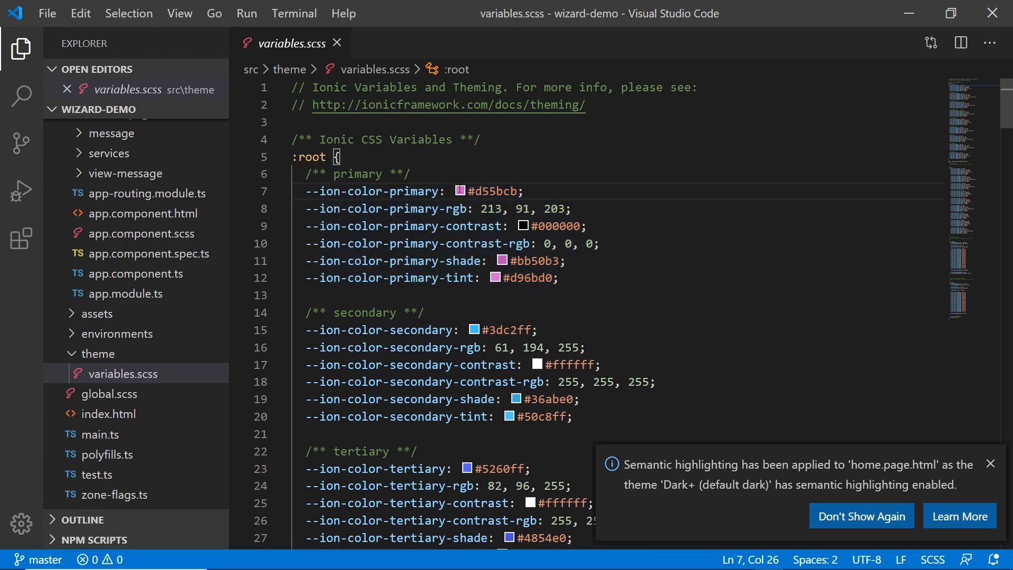
pyautogui.moveTo(578, 184)
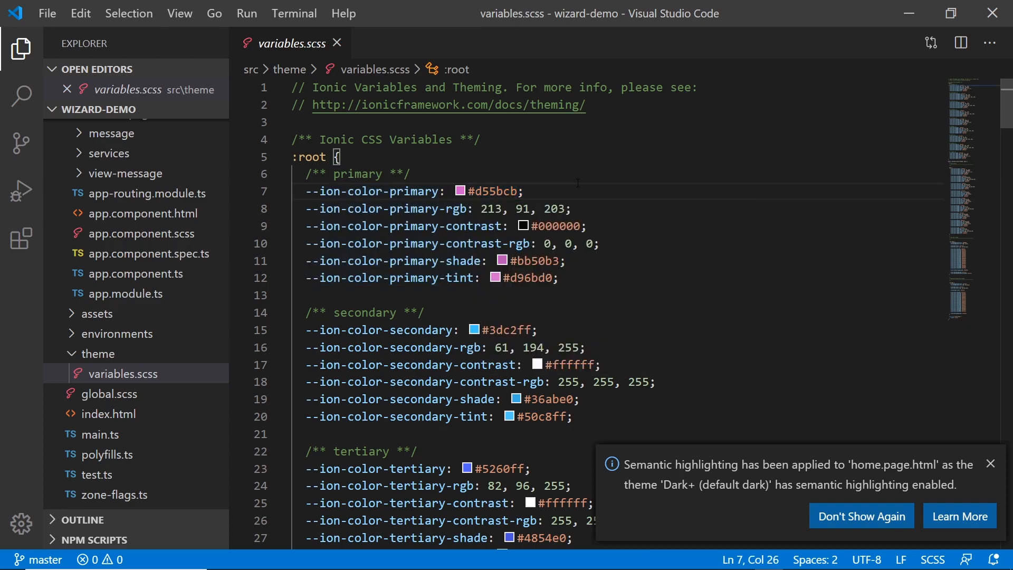
pyautogui.click(991, 464)
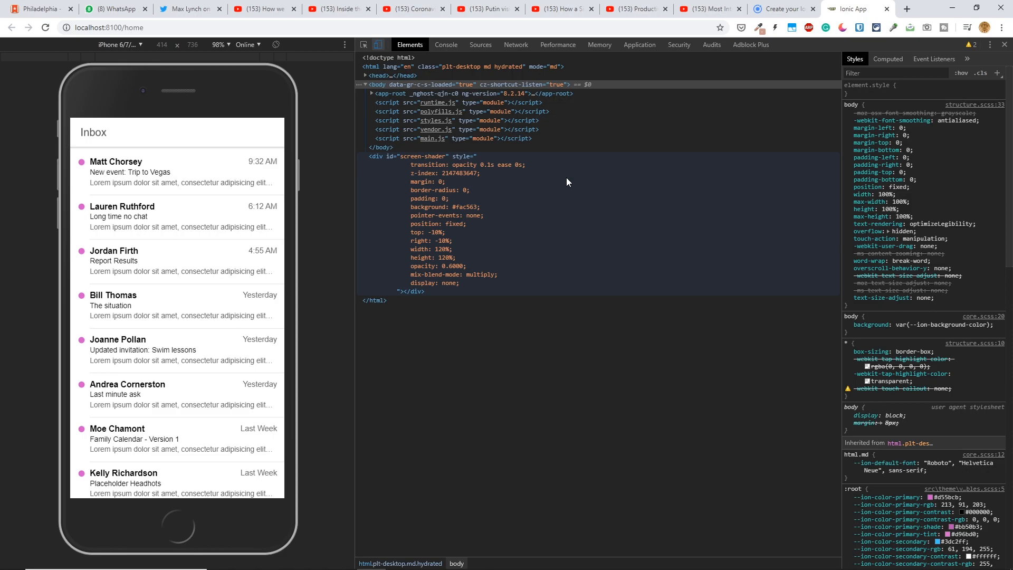
pyautogui.moveTo(346, 277)
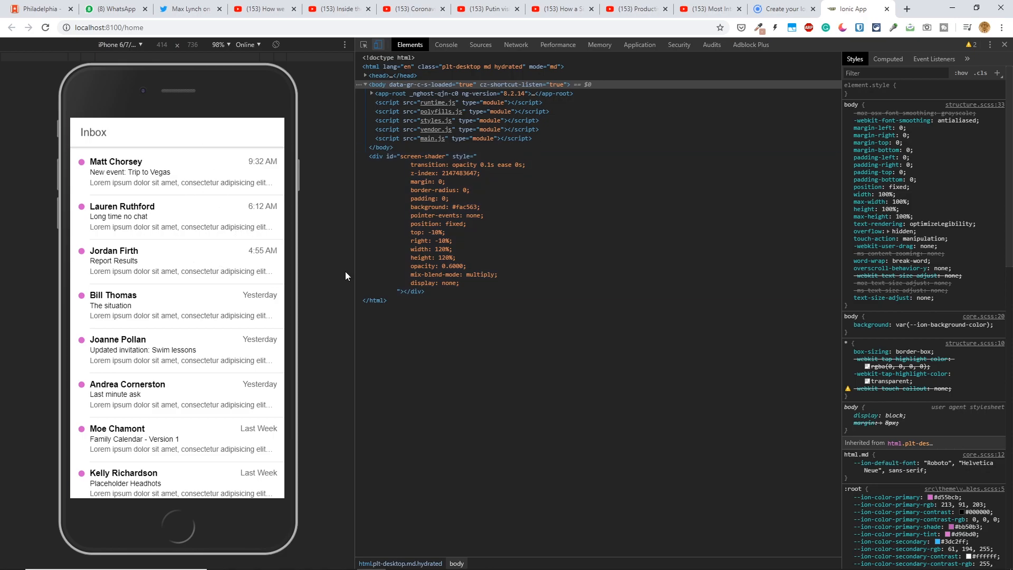